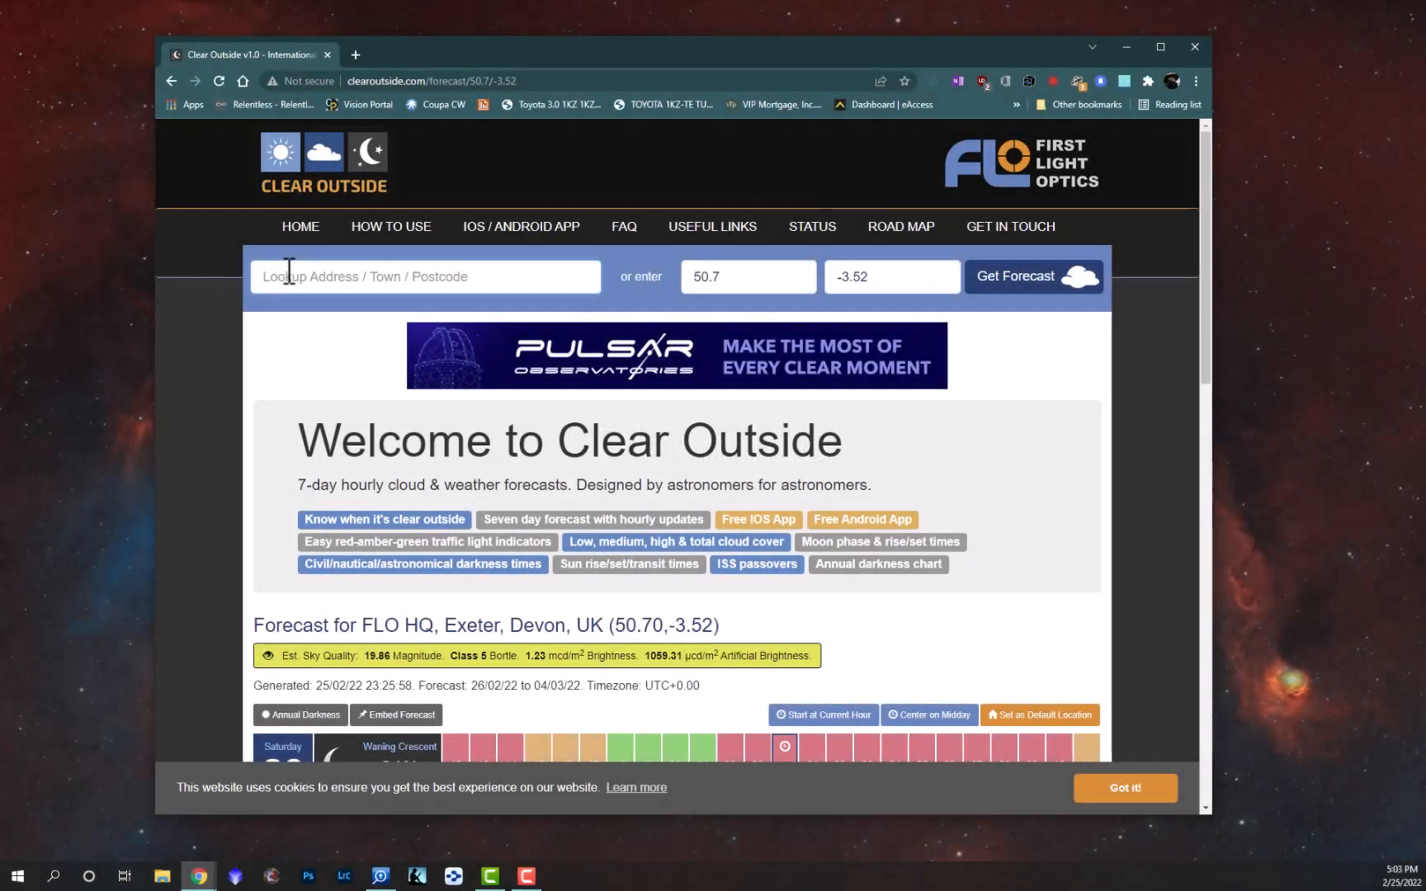
# Step: Load the forecast for ZIP 85339 and review cloud cover and sunrise/sunset details
pyautogui.write('85339')
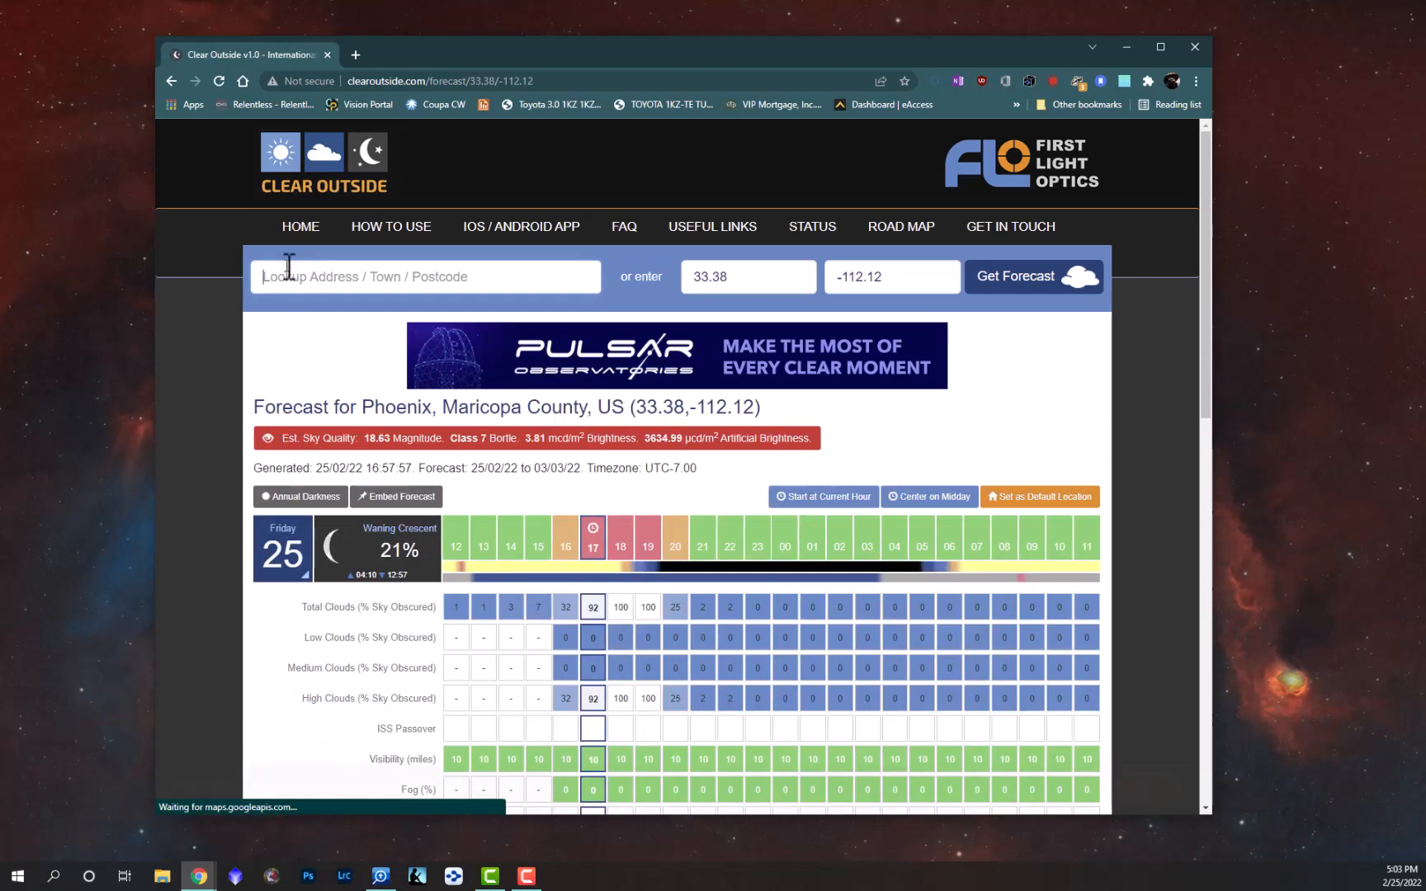
pyautogui.moveTo(655, 577)
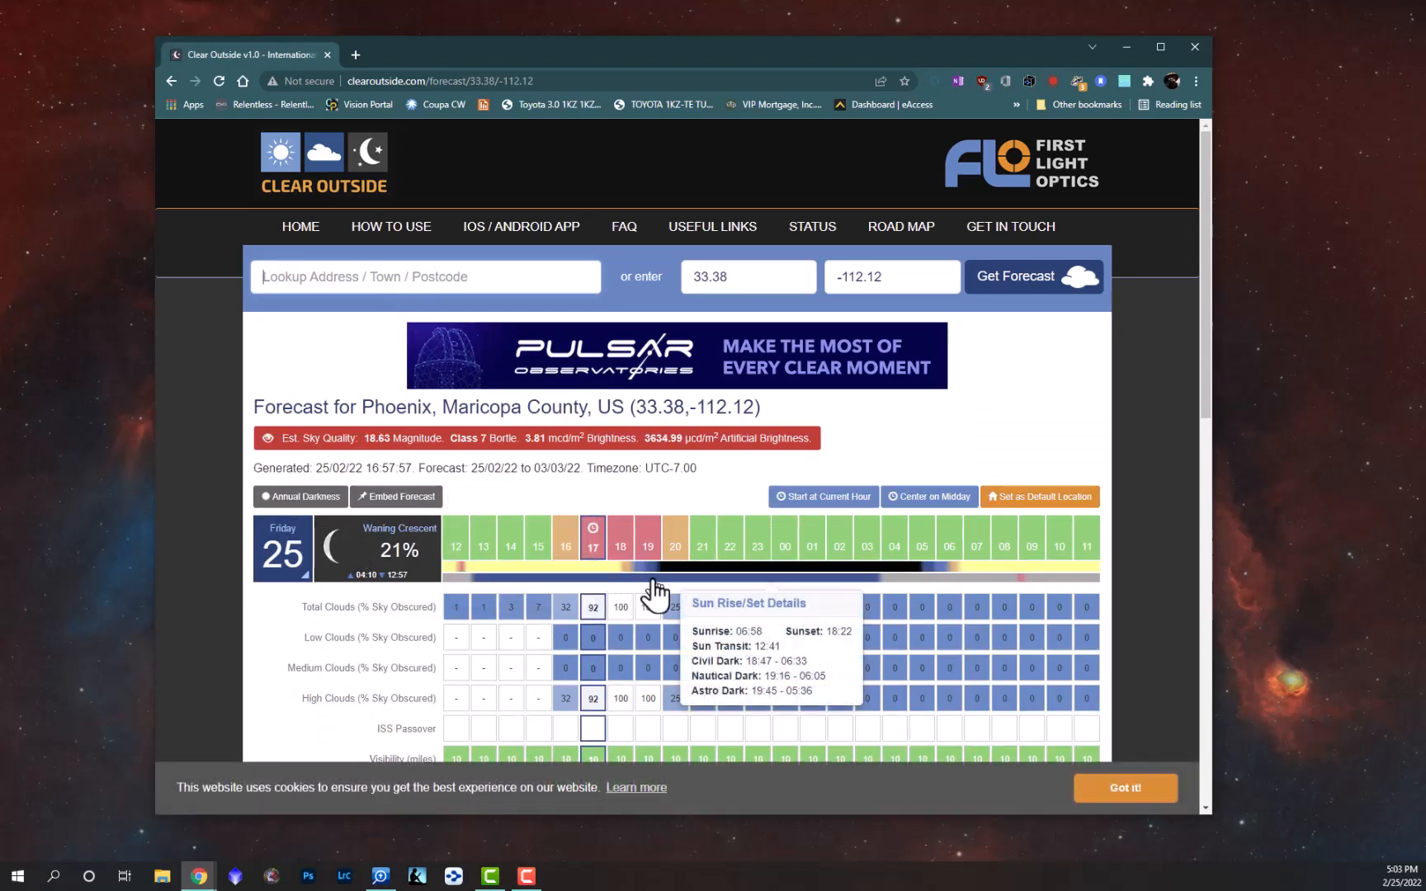
pyautogui.scroll(-3)
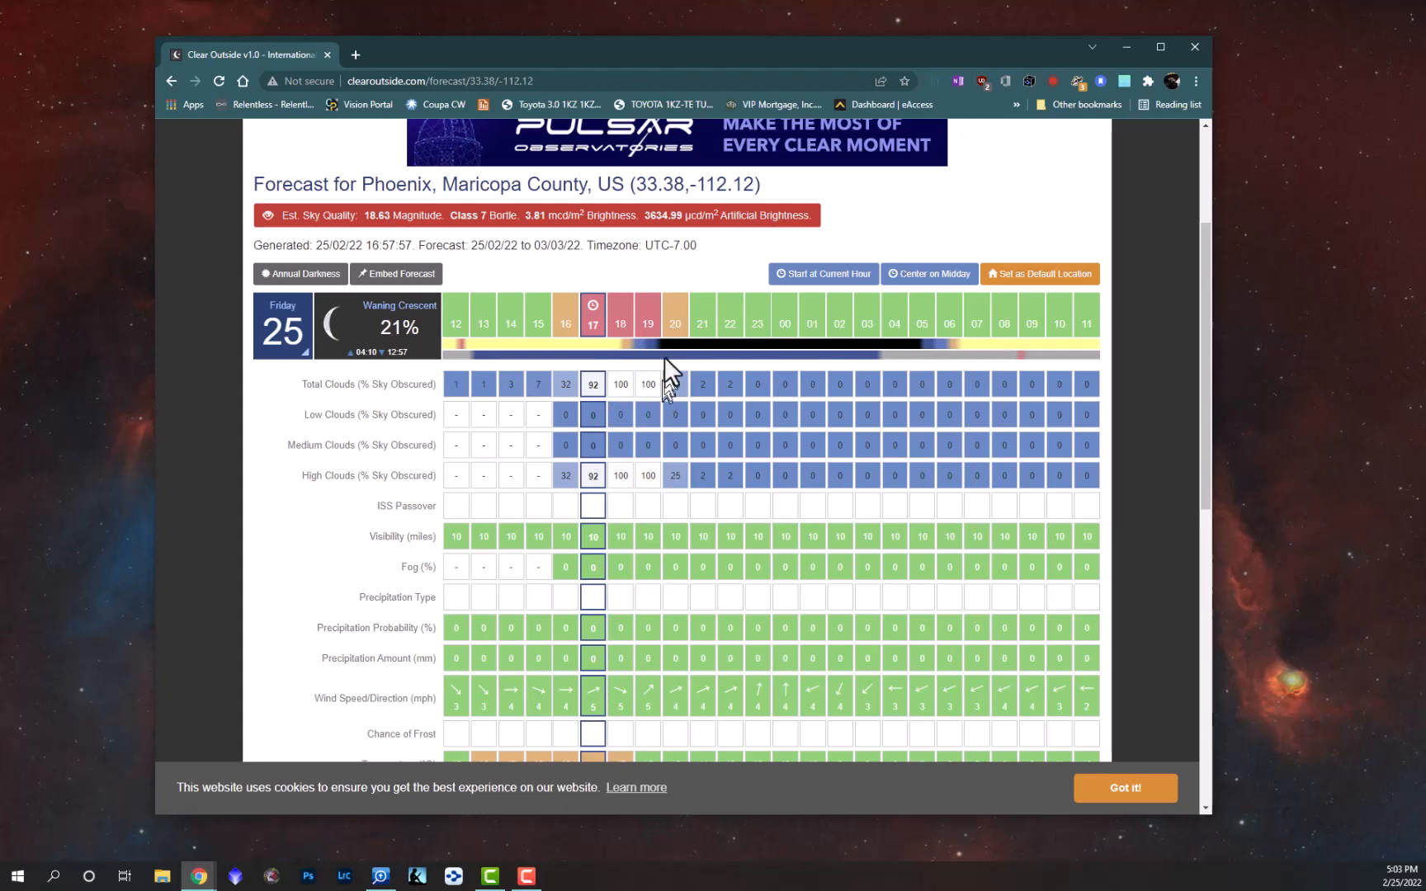
pyautogui.moveTo(672, 353)
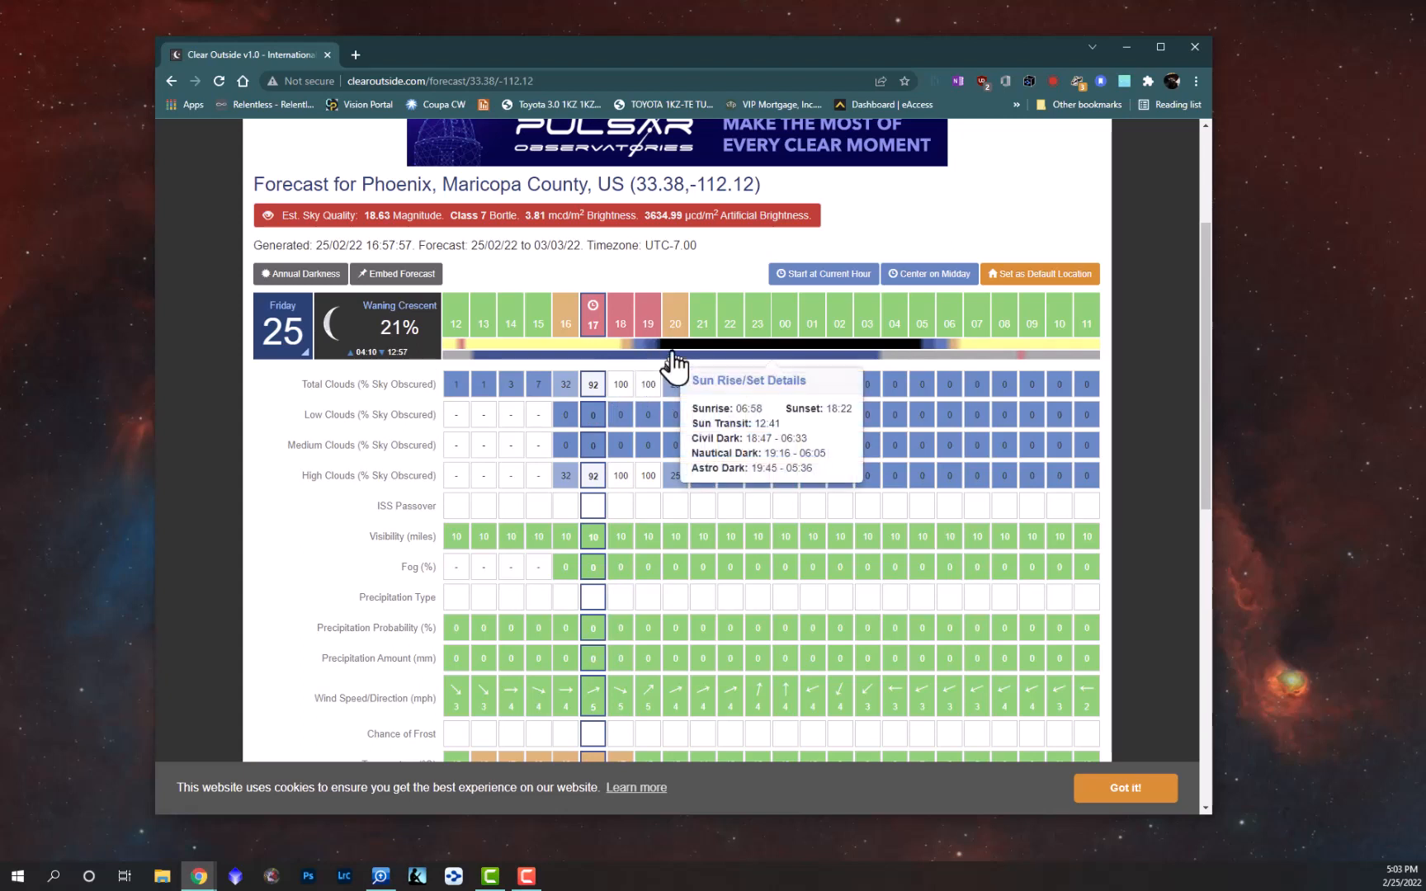
pyautogui.moveTo(676, 386)
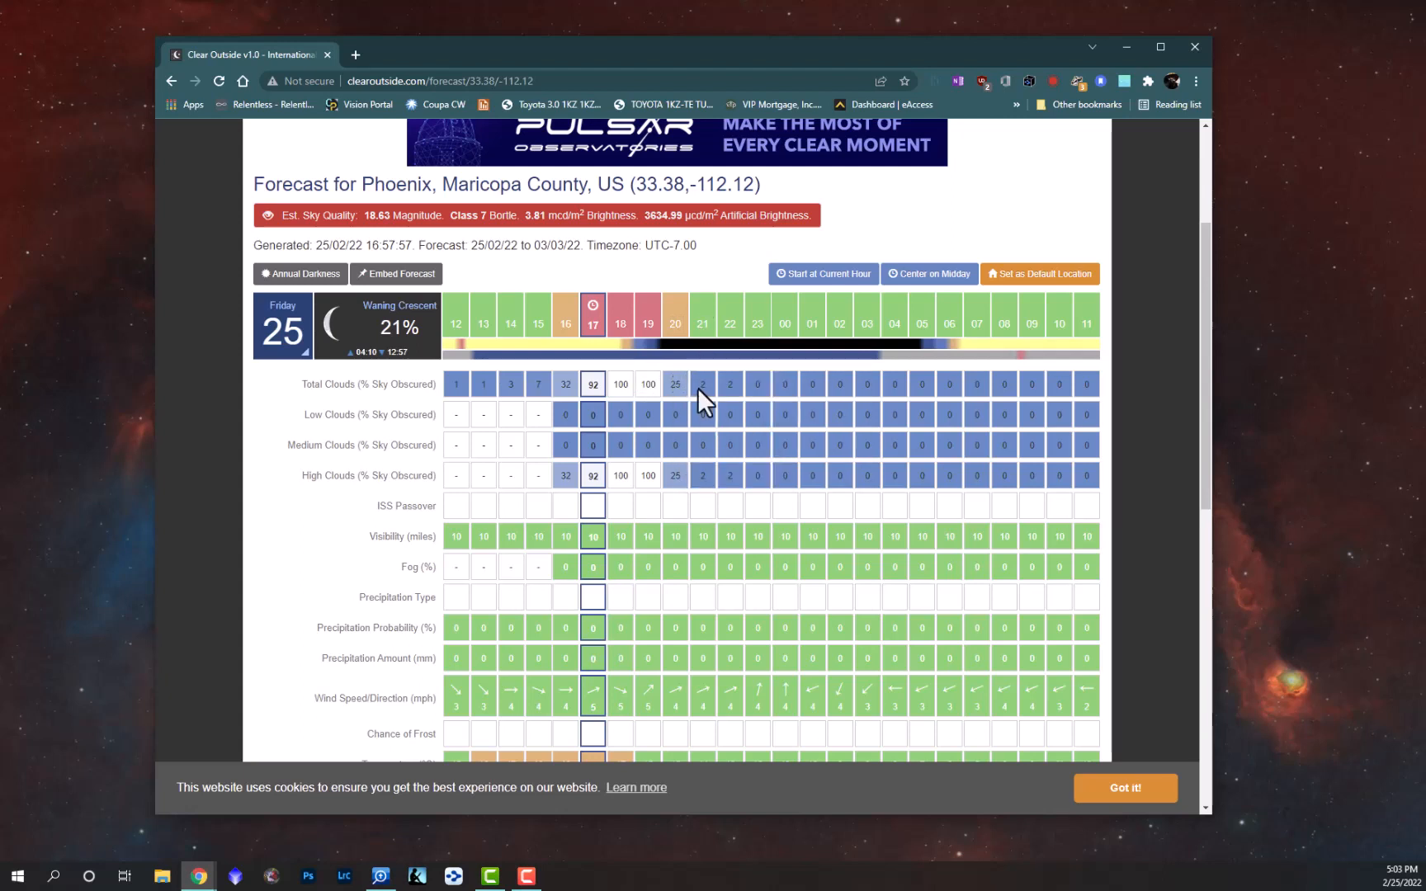
pyautogui.moveTo(709, 414)
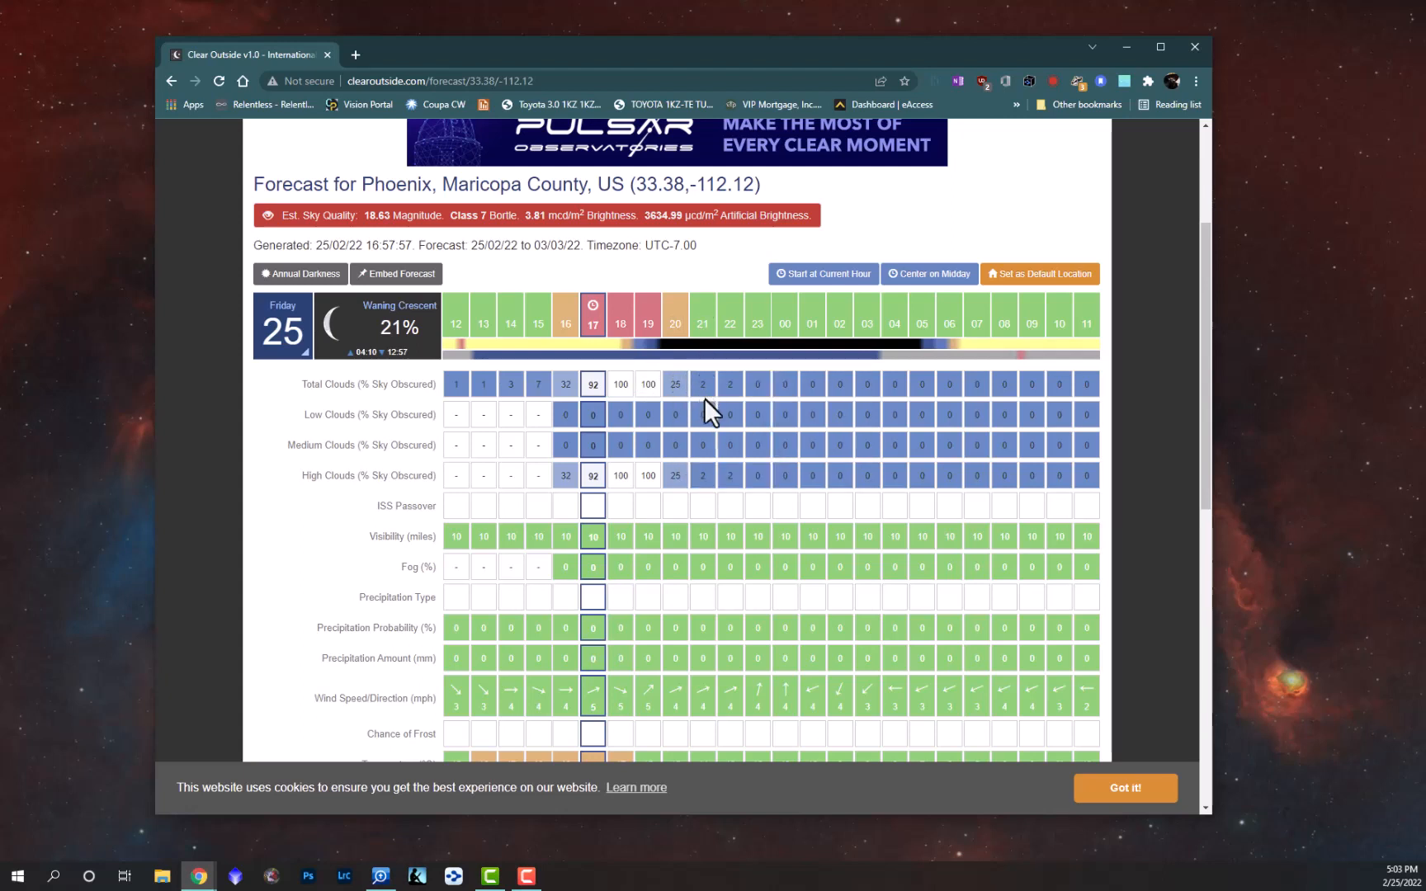
pyautogui.scroll(-3)
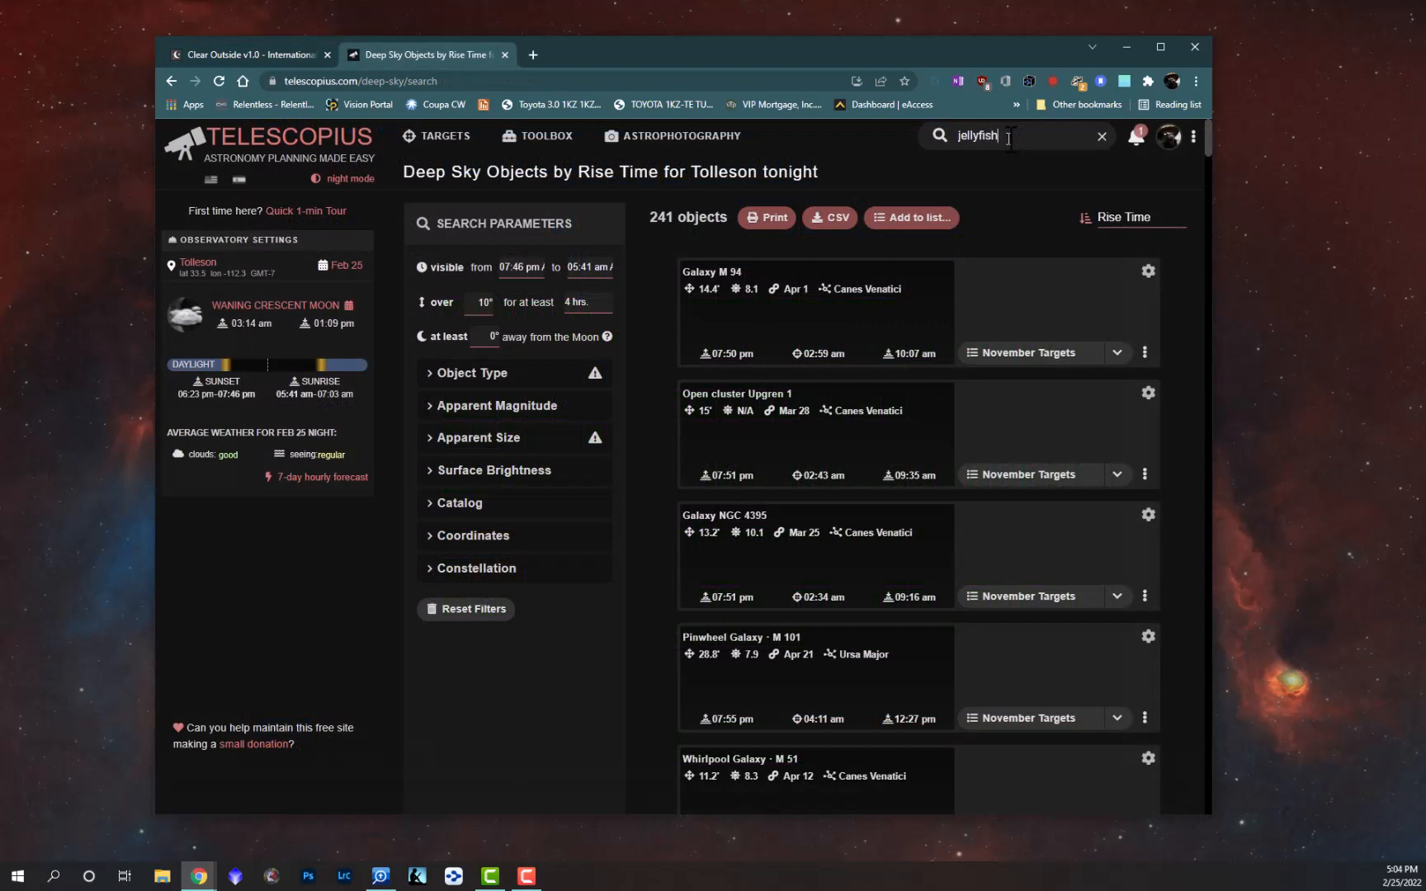
pyautogui.moveTo(880, 323)
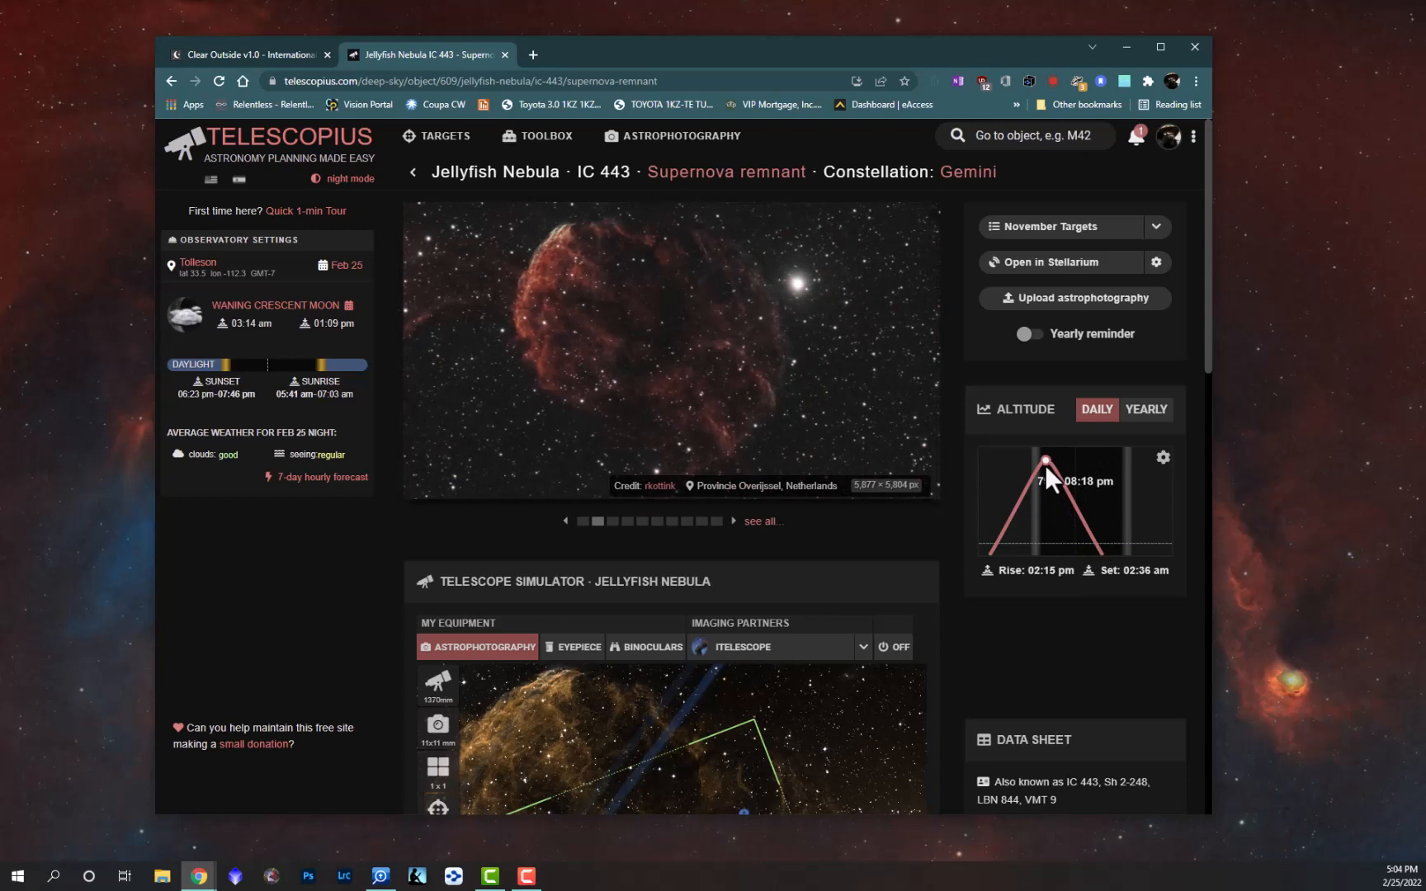
pyautogui.moveTo(1051, 473)
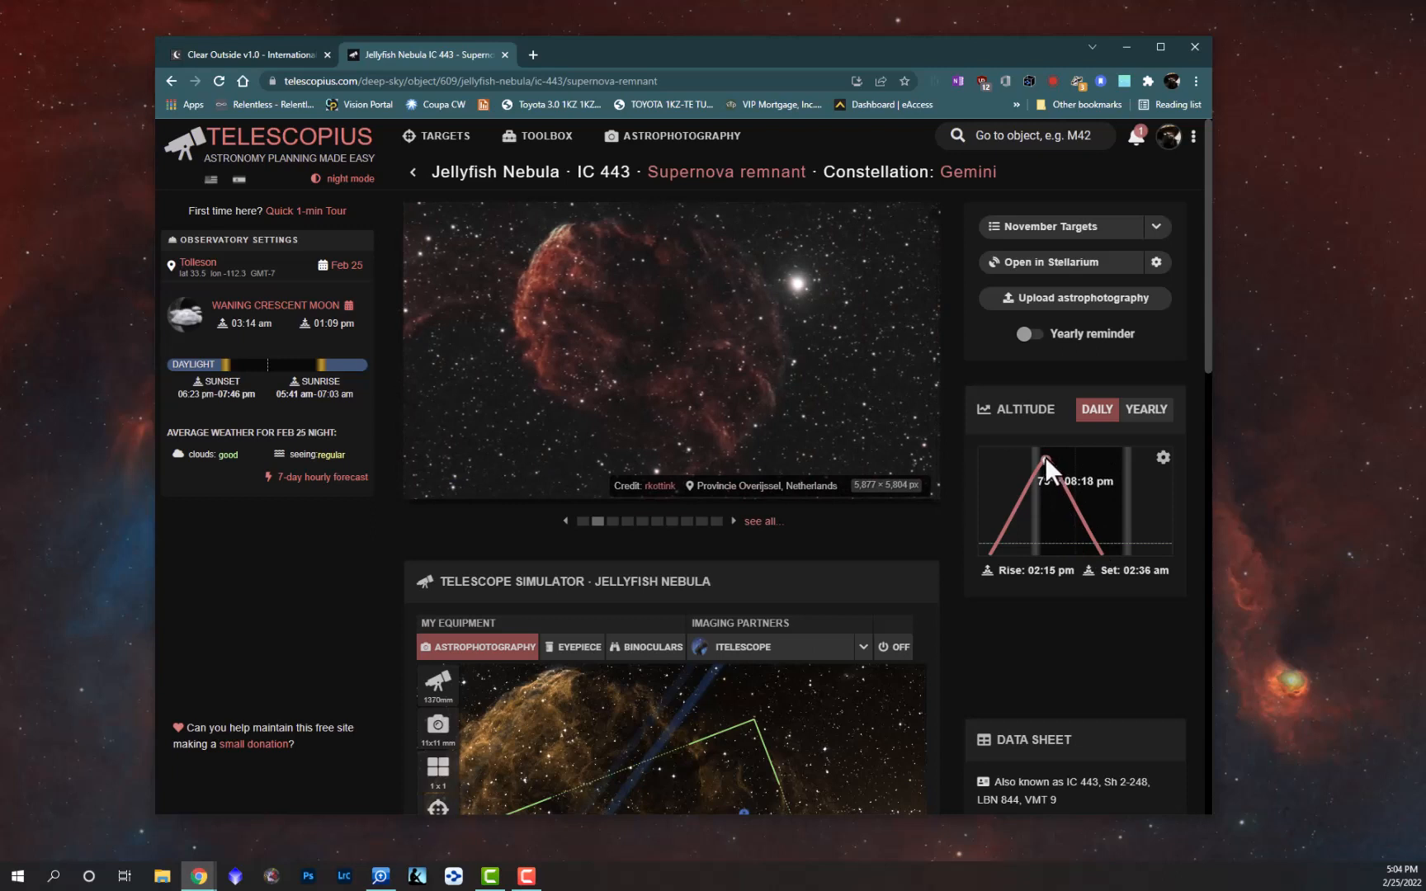
# Step: Open the Jellyfish Nebula (IC 443) result to view its altitude curve for tonight
pyautogui.click(733, 521)
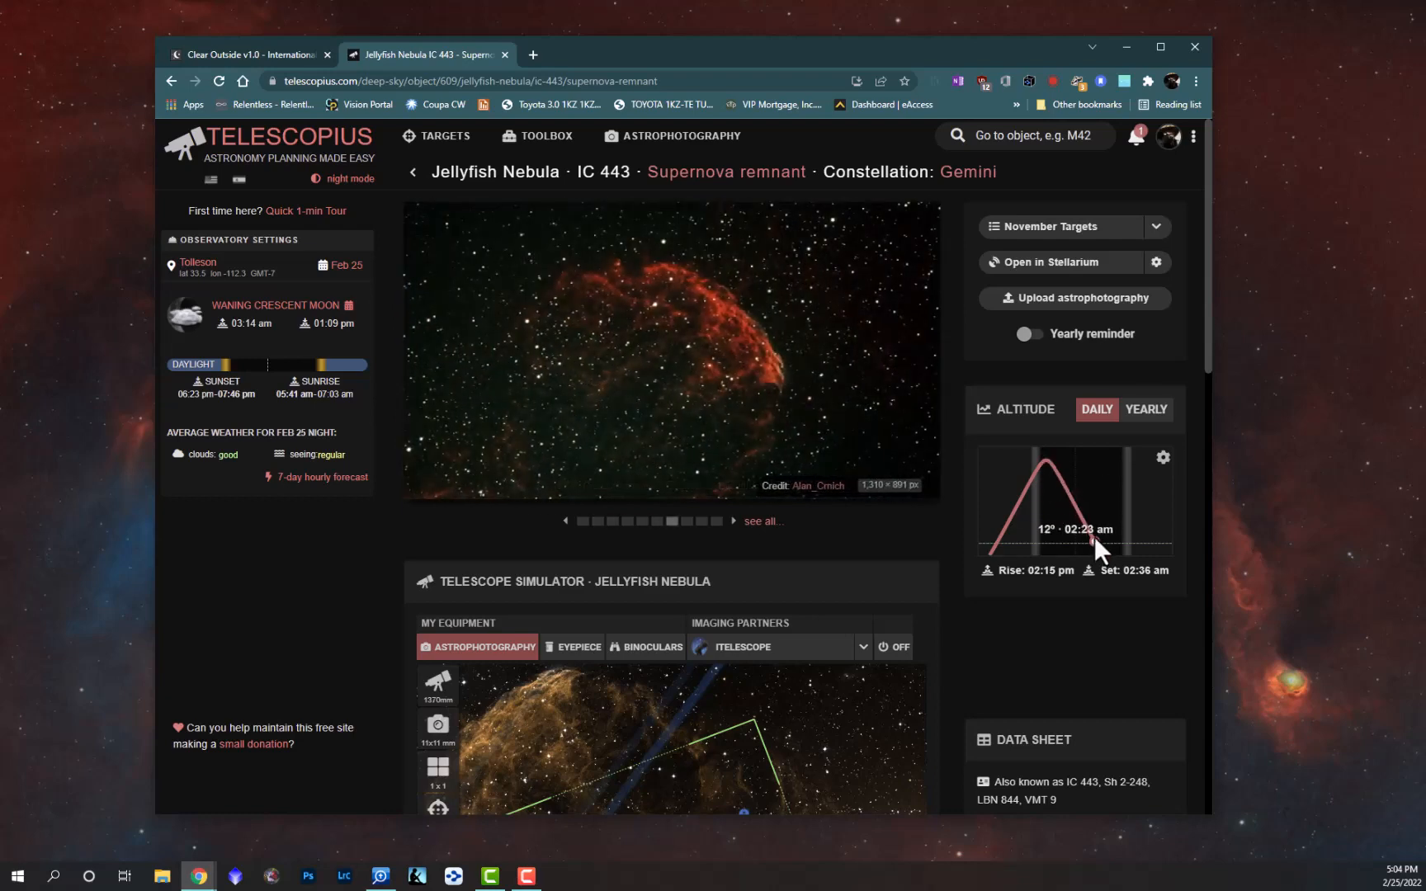
pyautogui.moveTo(1094, 541)
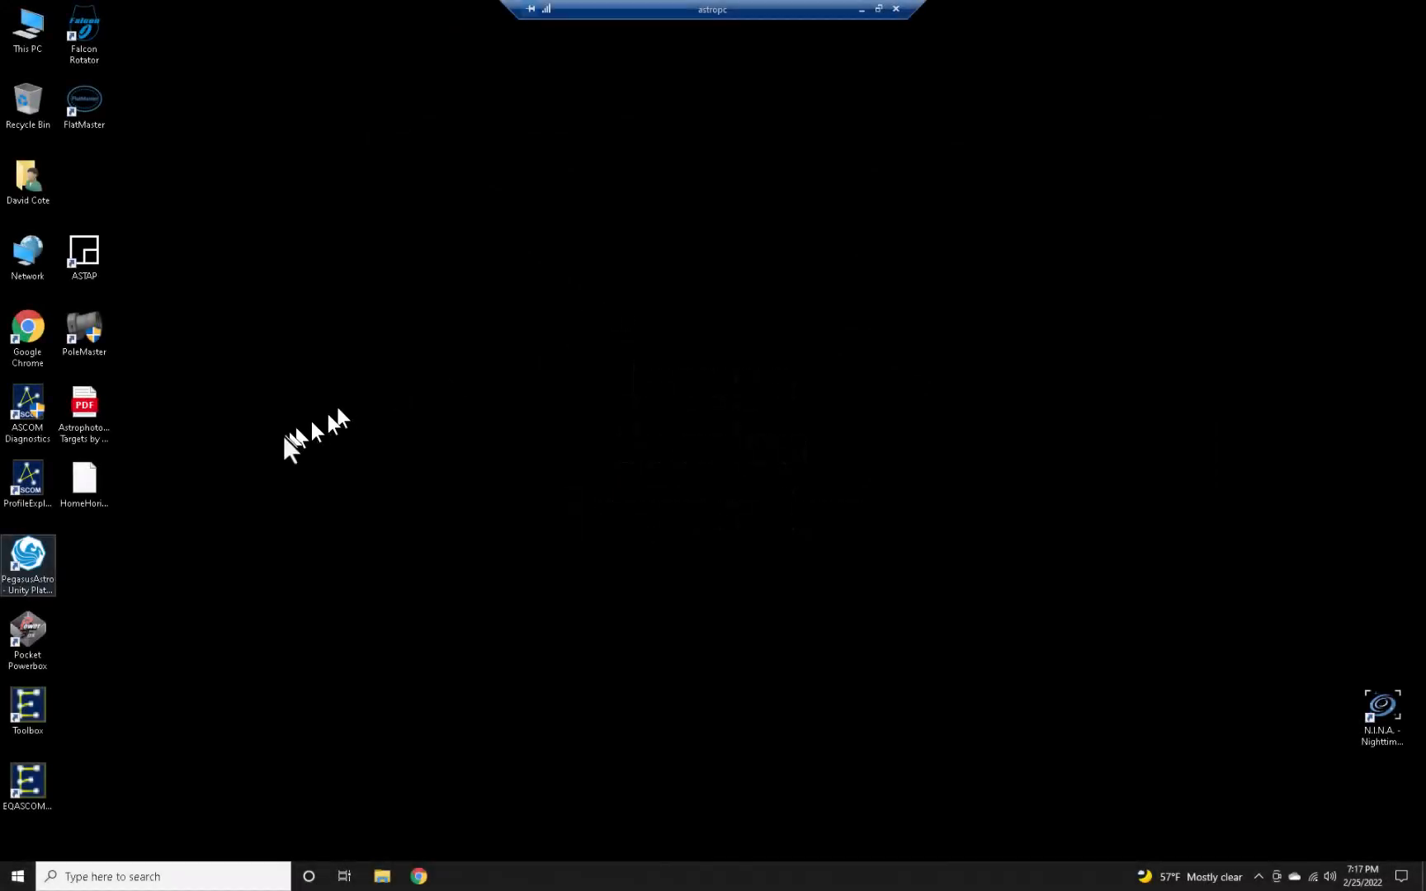
pyautogui.moveTo(307, 398)
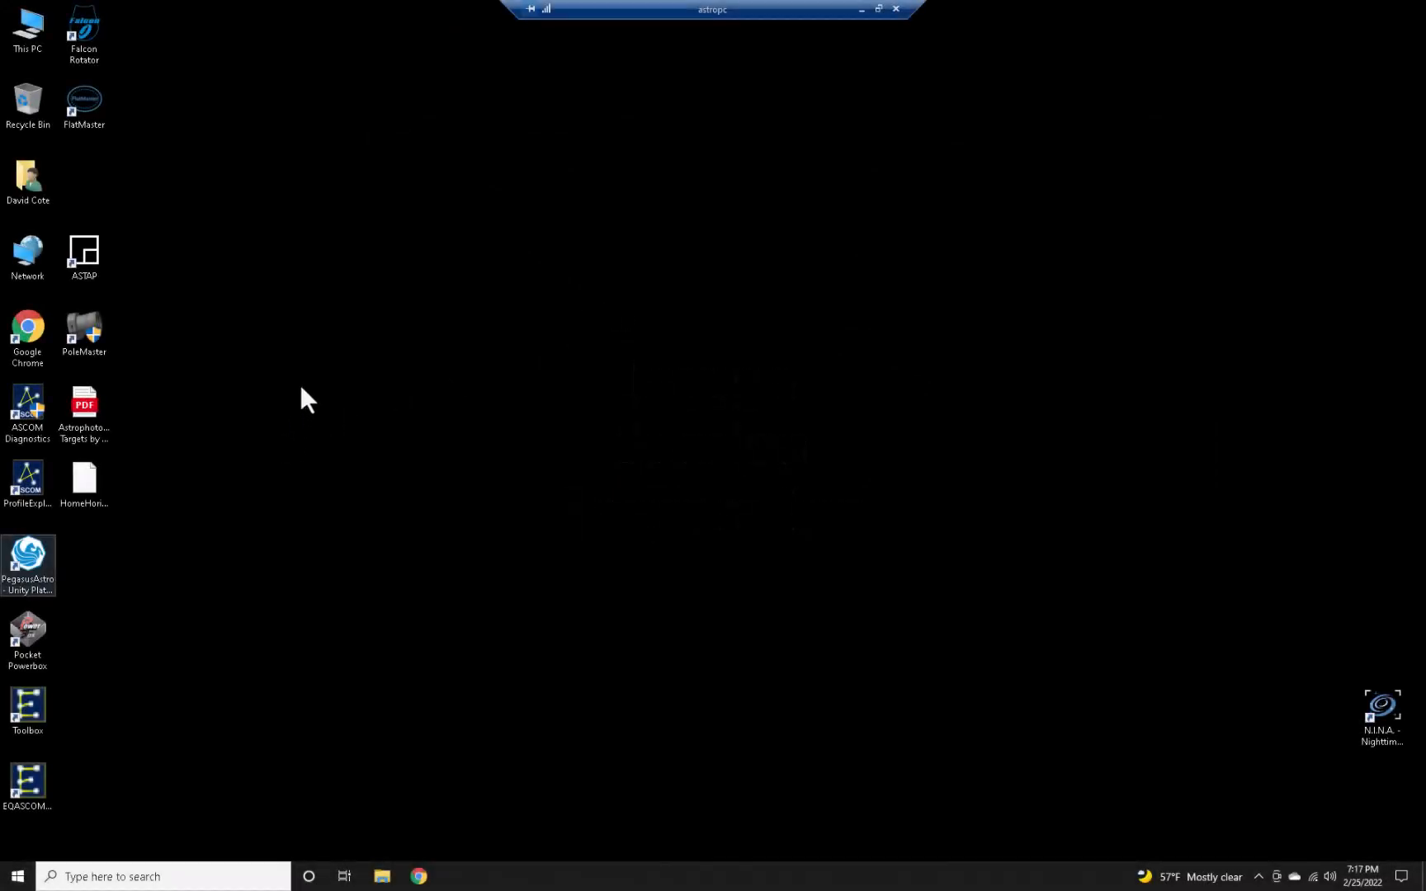
pyautogui.moveTo(289, 344)
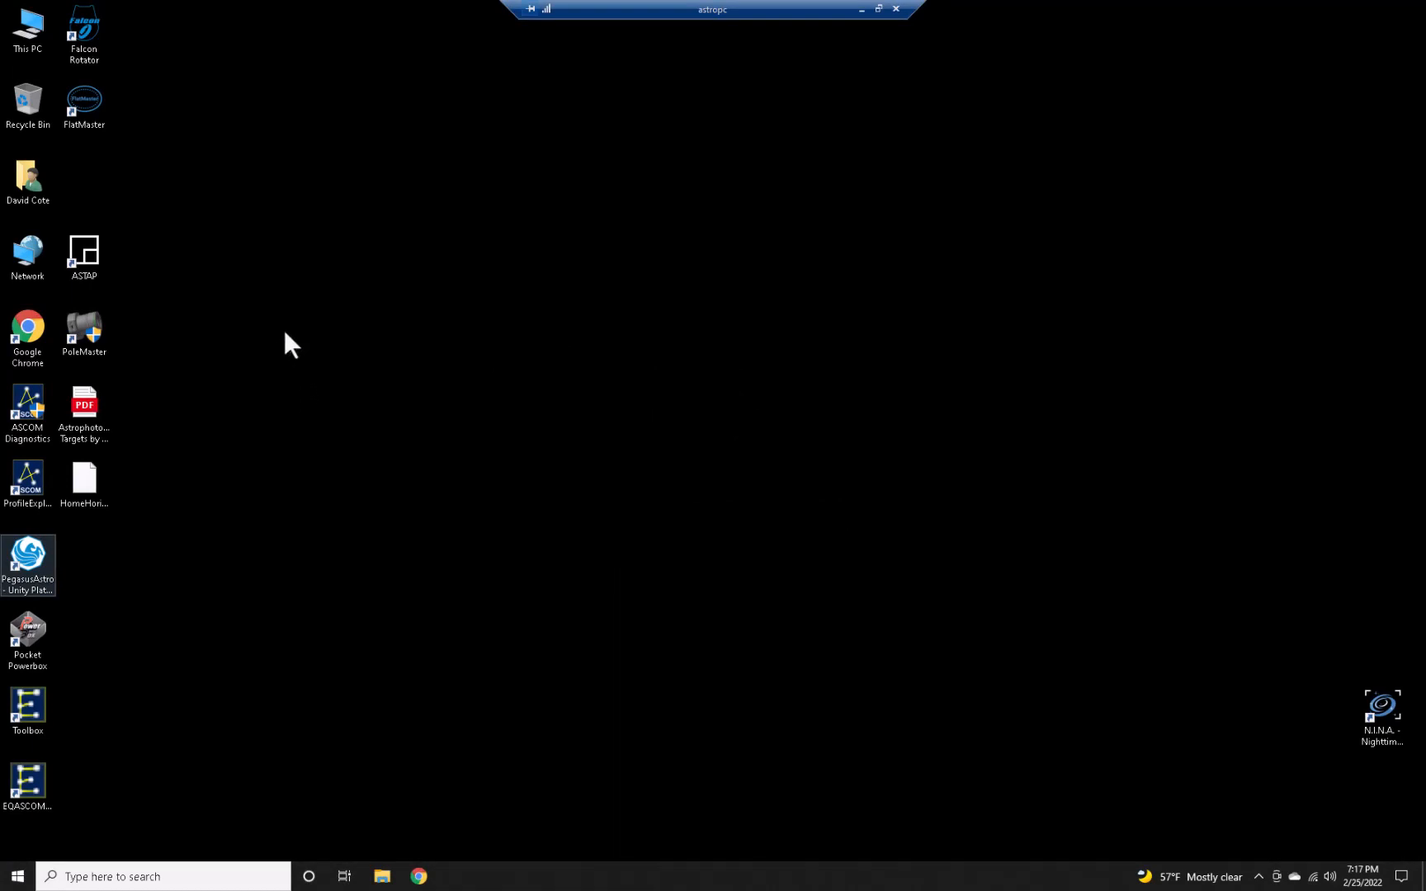
pyautogui.moveTo(216, 656)
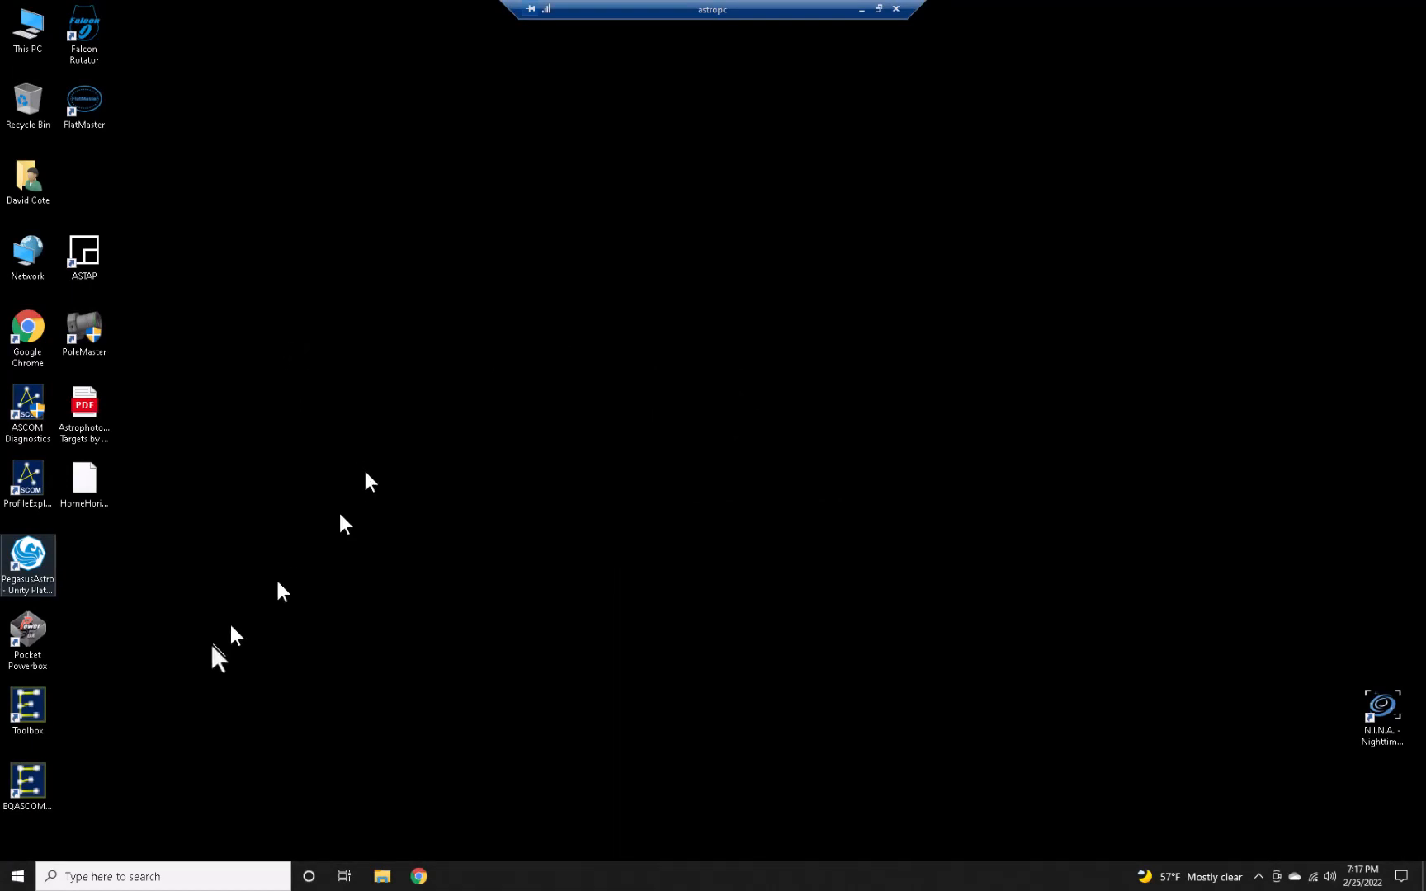
pyautogui.moveTo(558, 426)
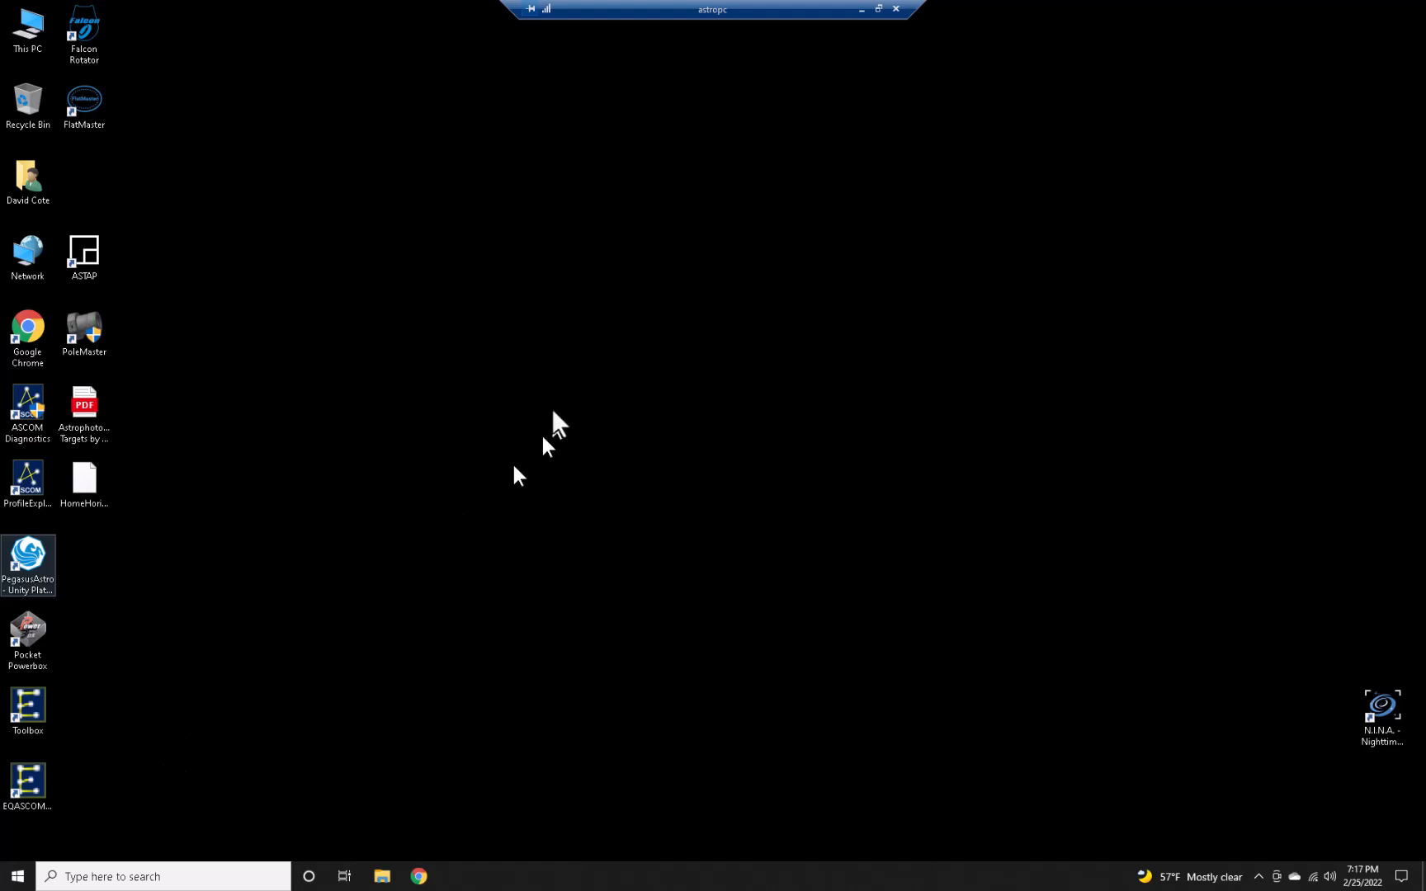
pyautogui.moveTo(630, 307)
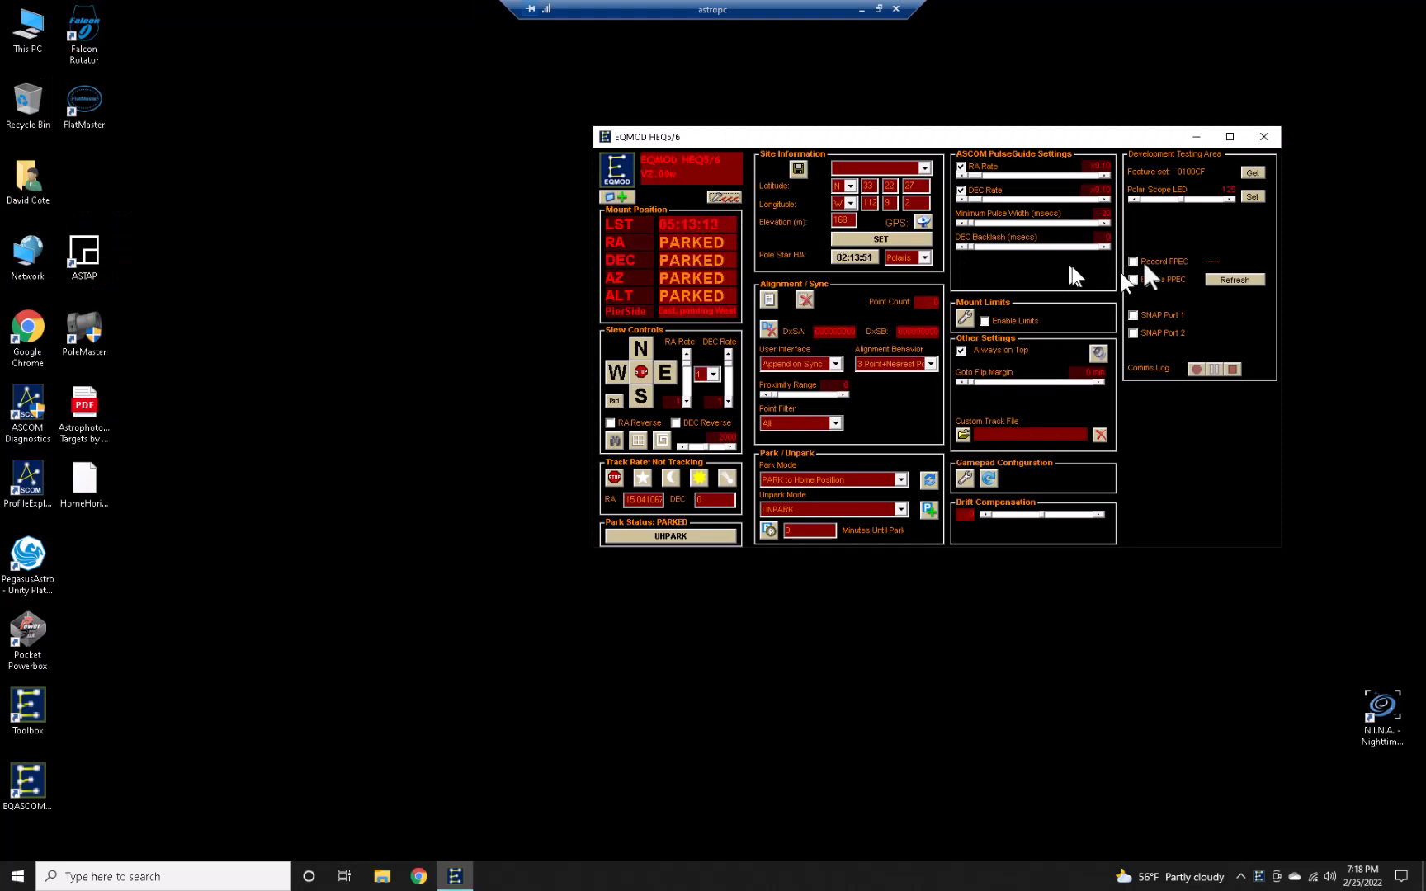
# Step: Turn on PPEC periodic error correction for the mount in EQMOD
pyautogui.click(1133, 279)
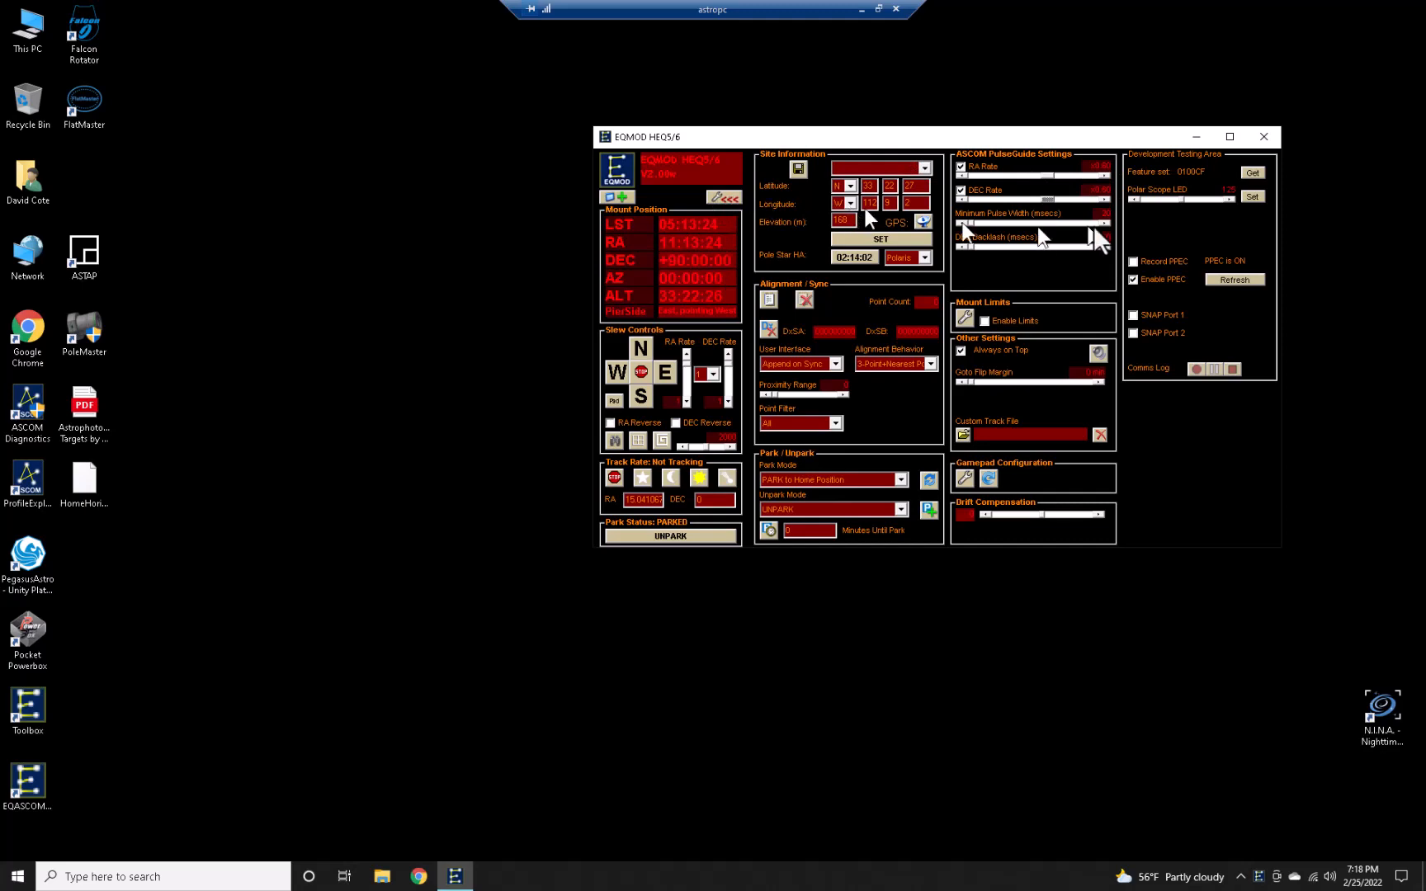
pyautogui.moveTo(1072, 191)
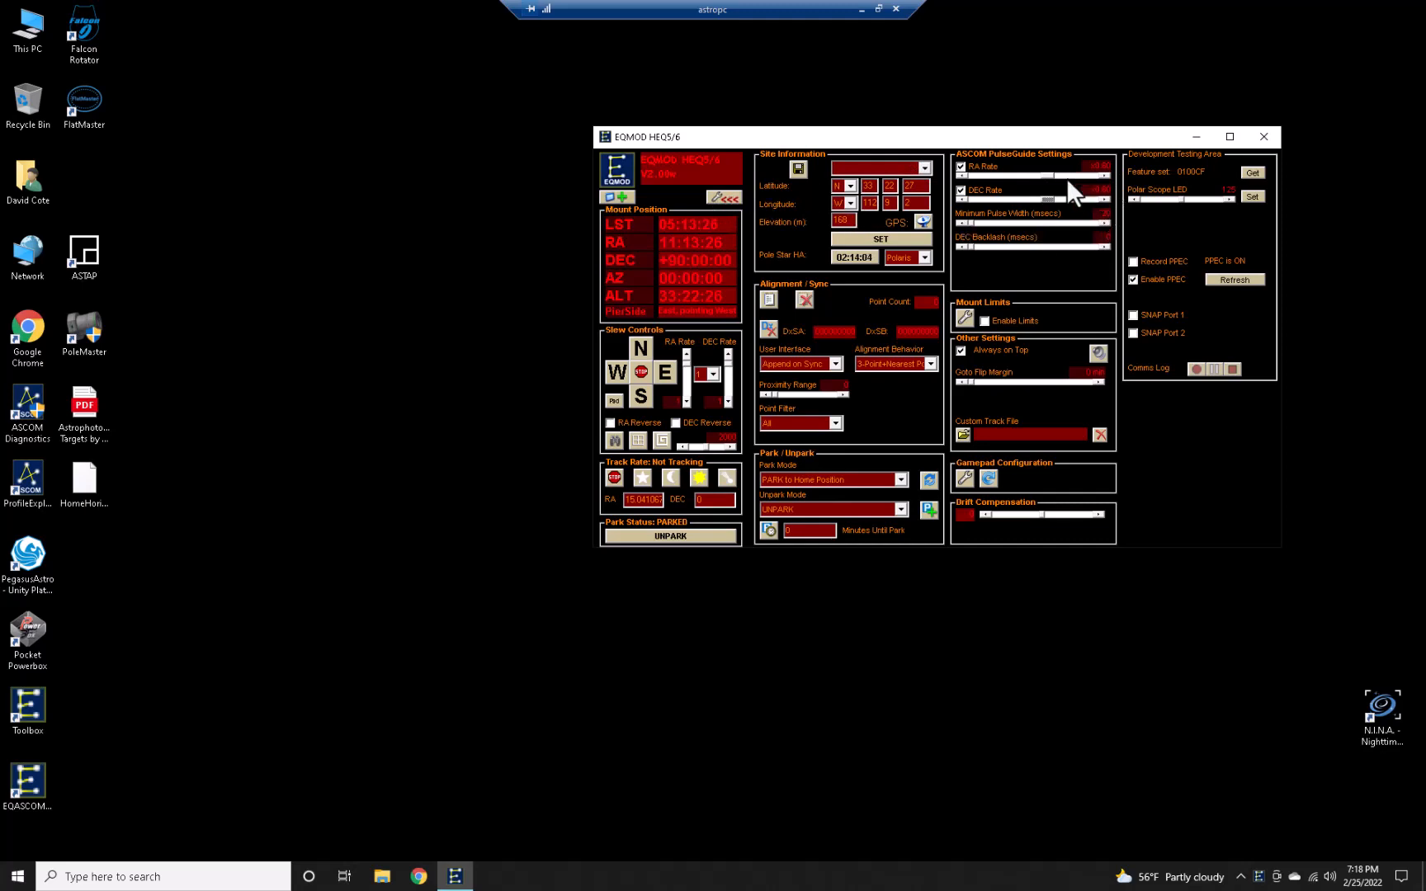
pyautogui.moveTo(994, 191)
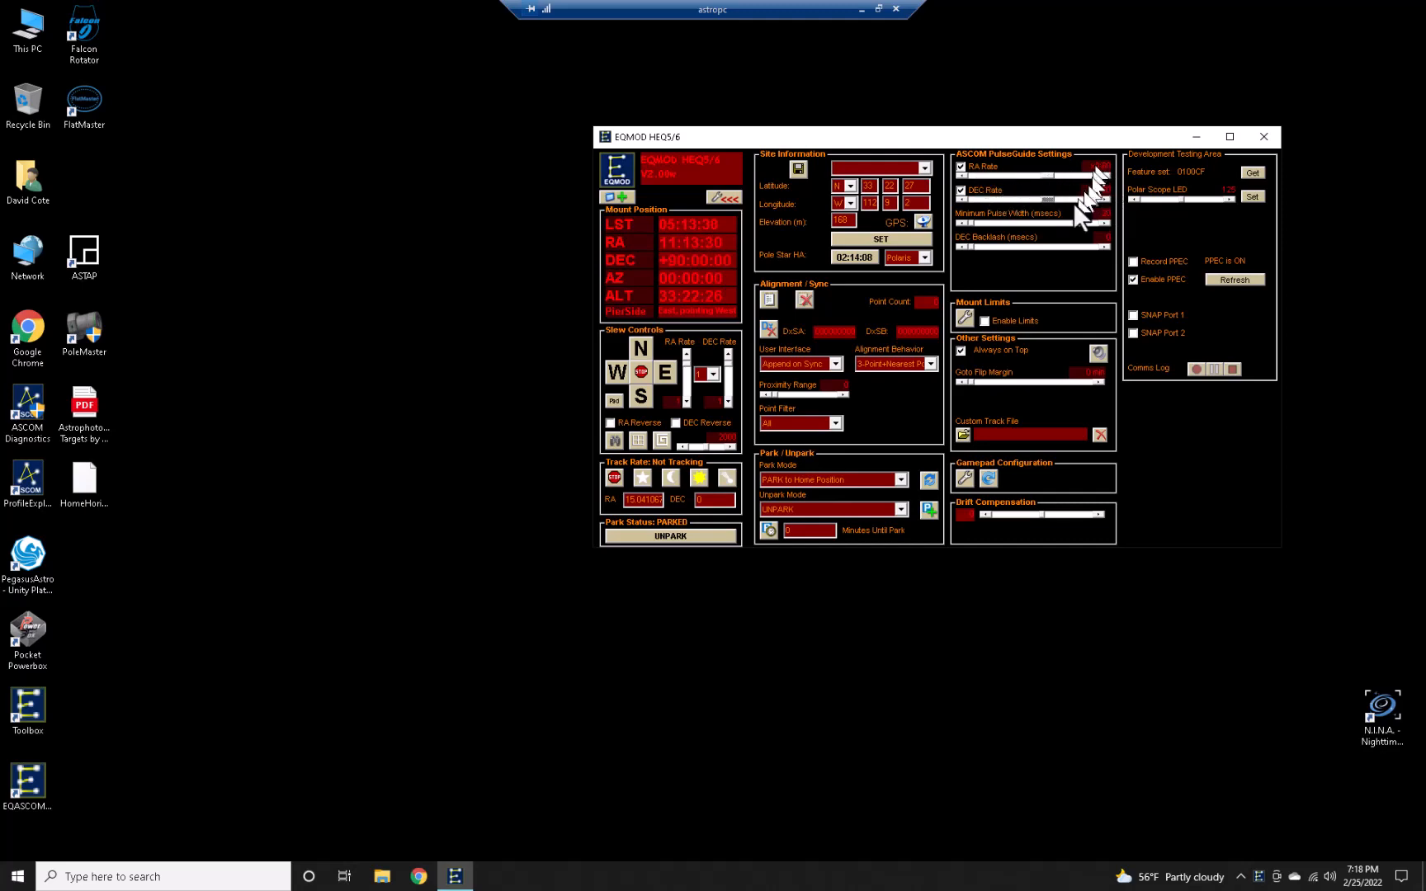
pyautogui.moveTo(728, 238)
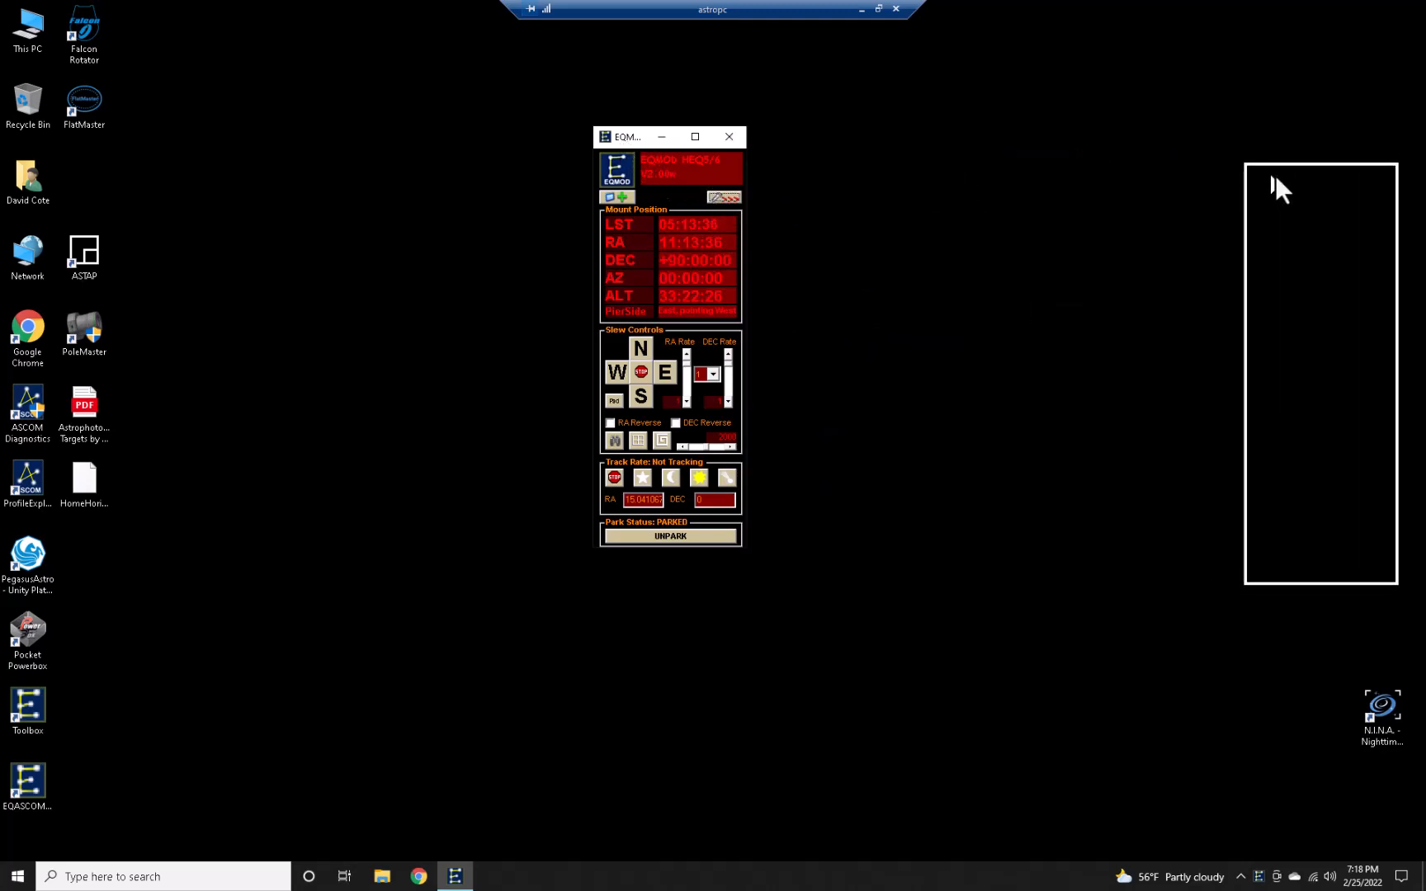
# Step: Move EQMOD aside, launch N.I.N.A. and connect all devices
pyautogui.moveTo(670, 137); pyautogui.dragTo(1323, 173)
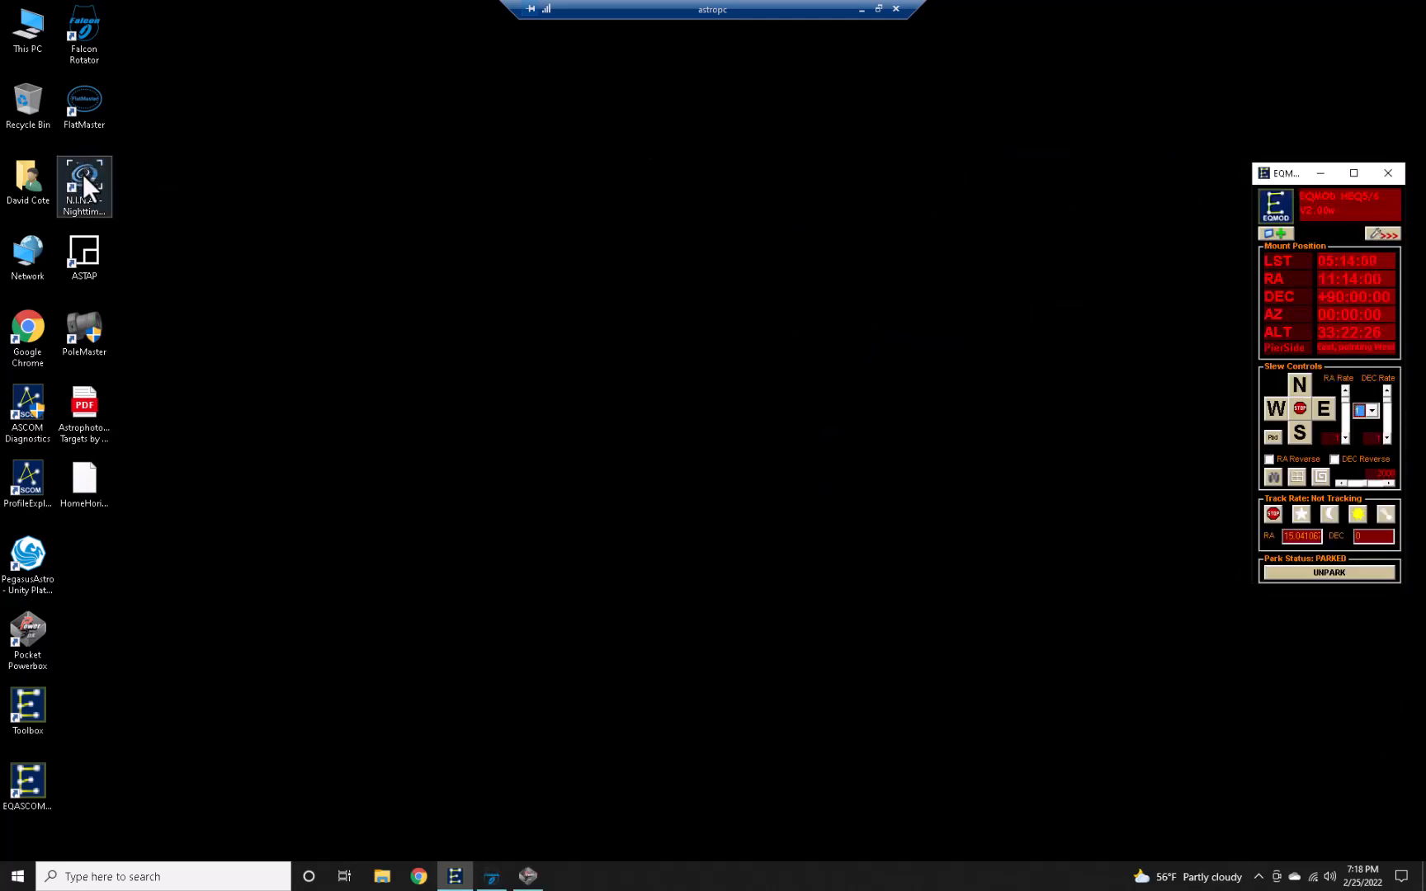
pyautogui.doubleClick(84, 185)
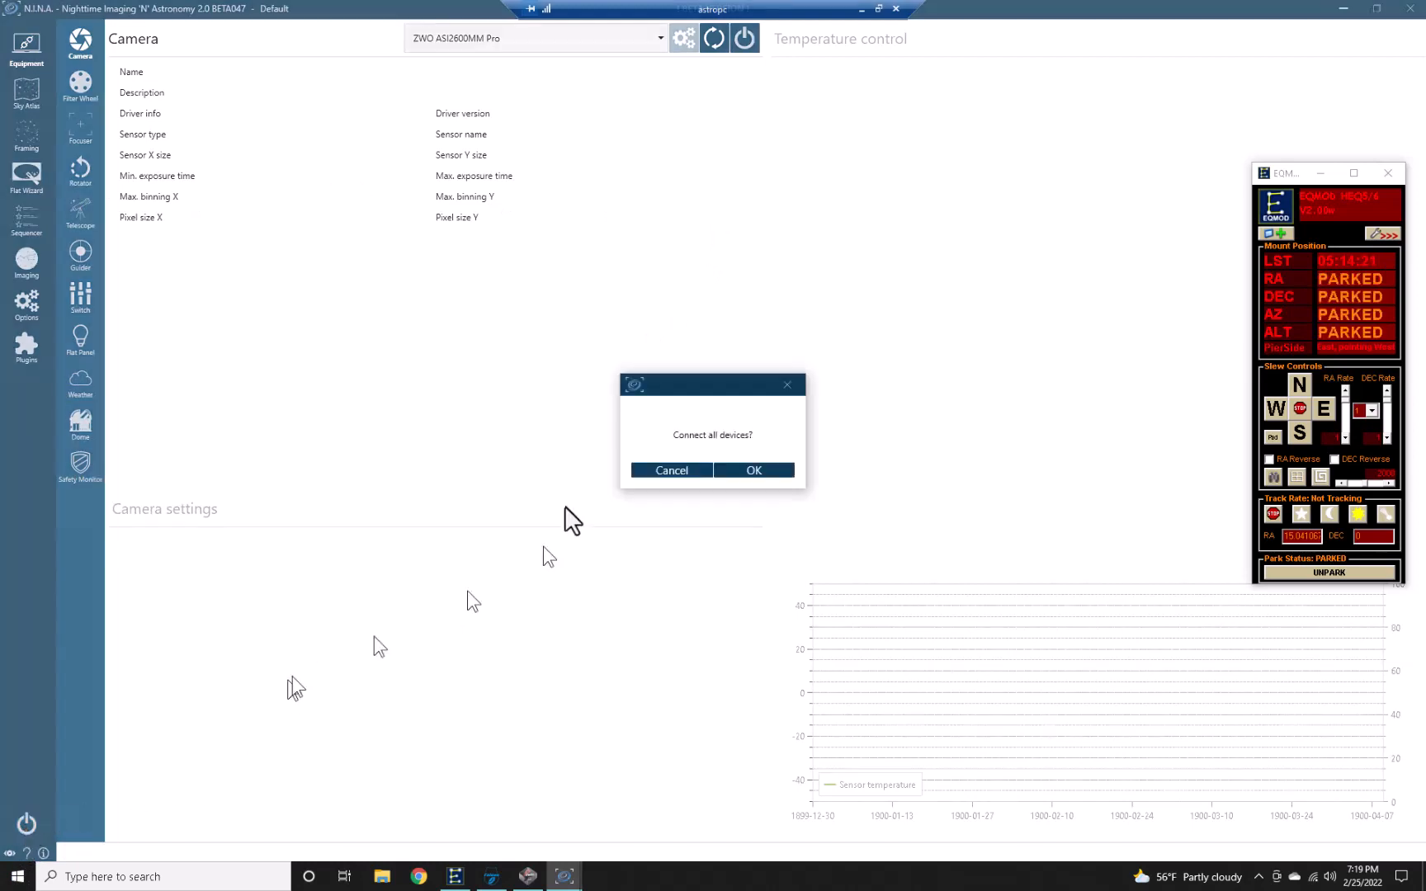
pyautogui.click(752, 471)
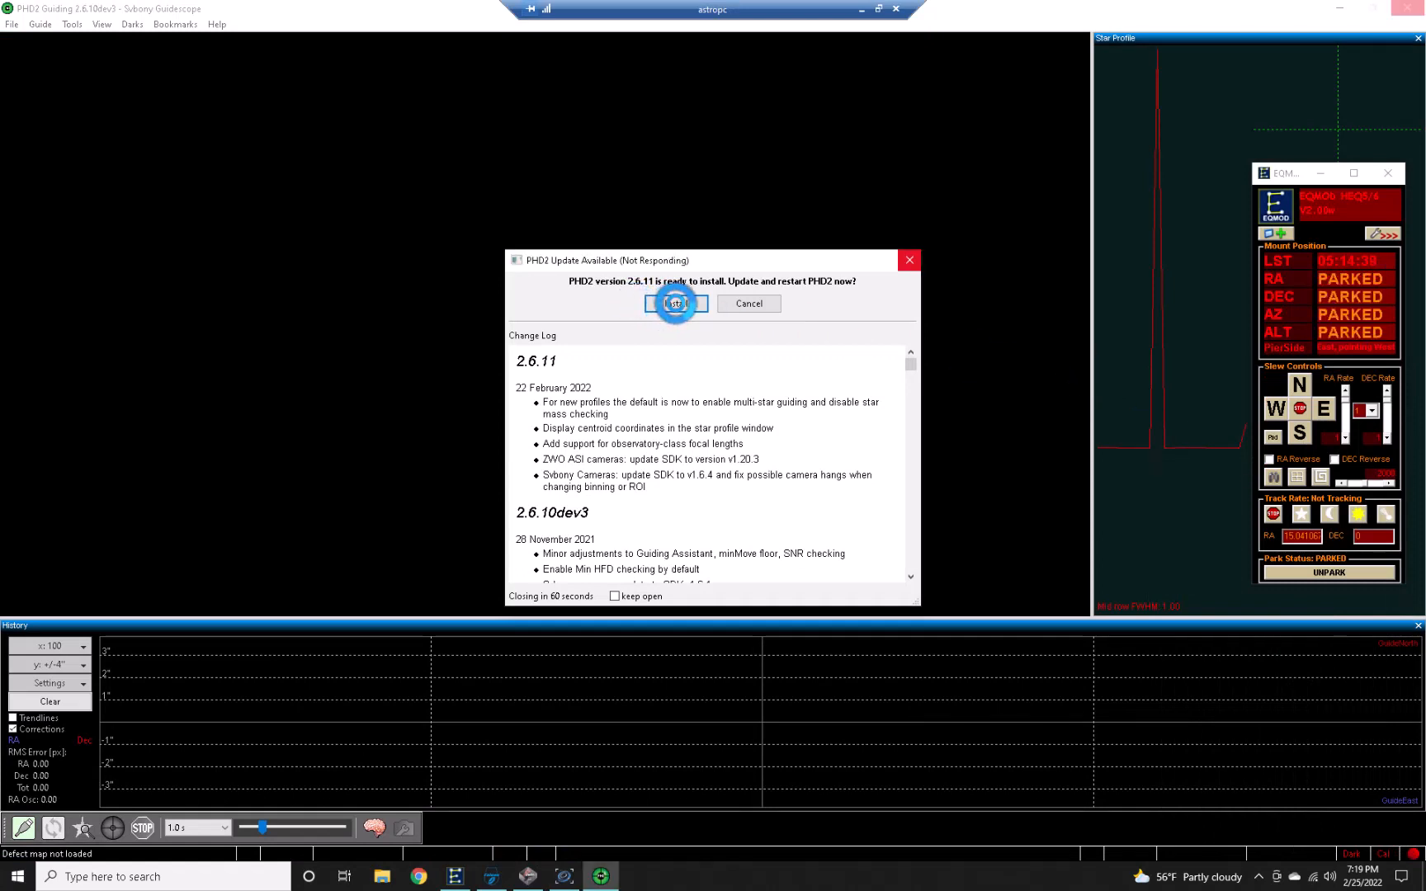
# Step: Accept the PHD2 2.6.11 update and allow the installer to make changes
pyautogui.click(674, 302)
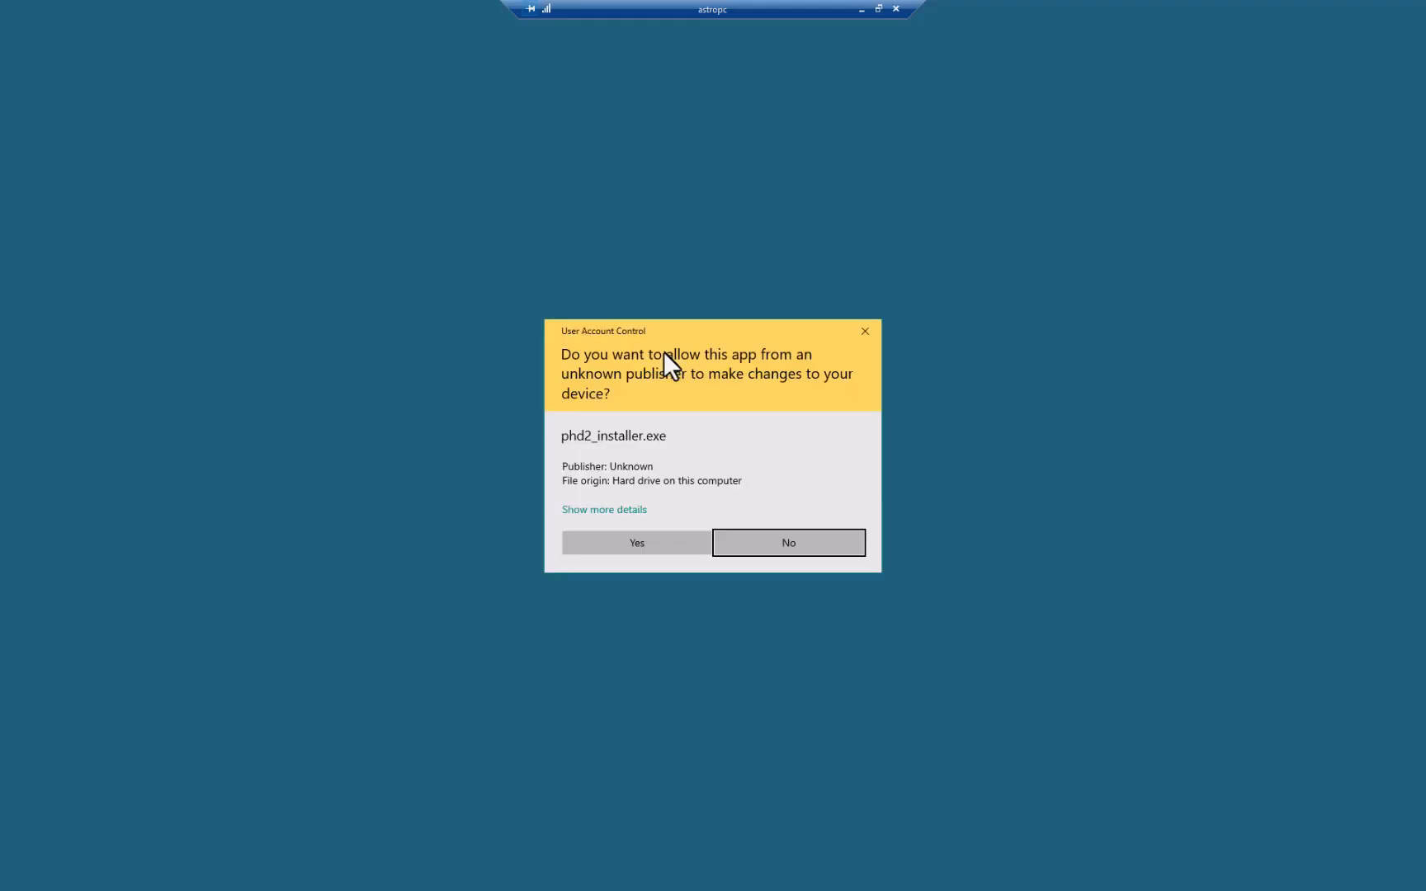
pyautogui.click(787, 542)
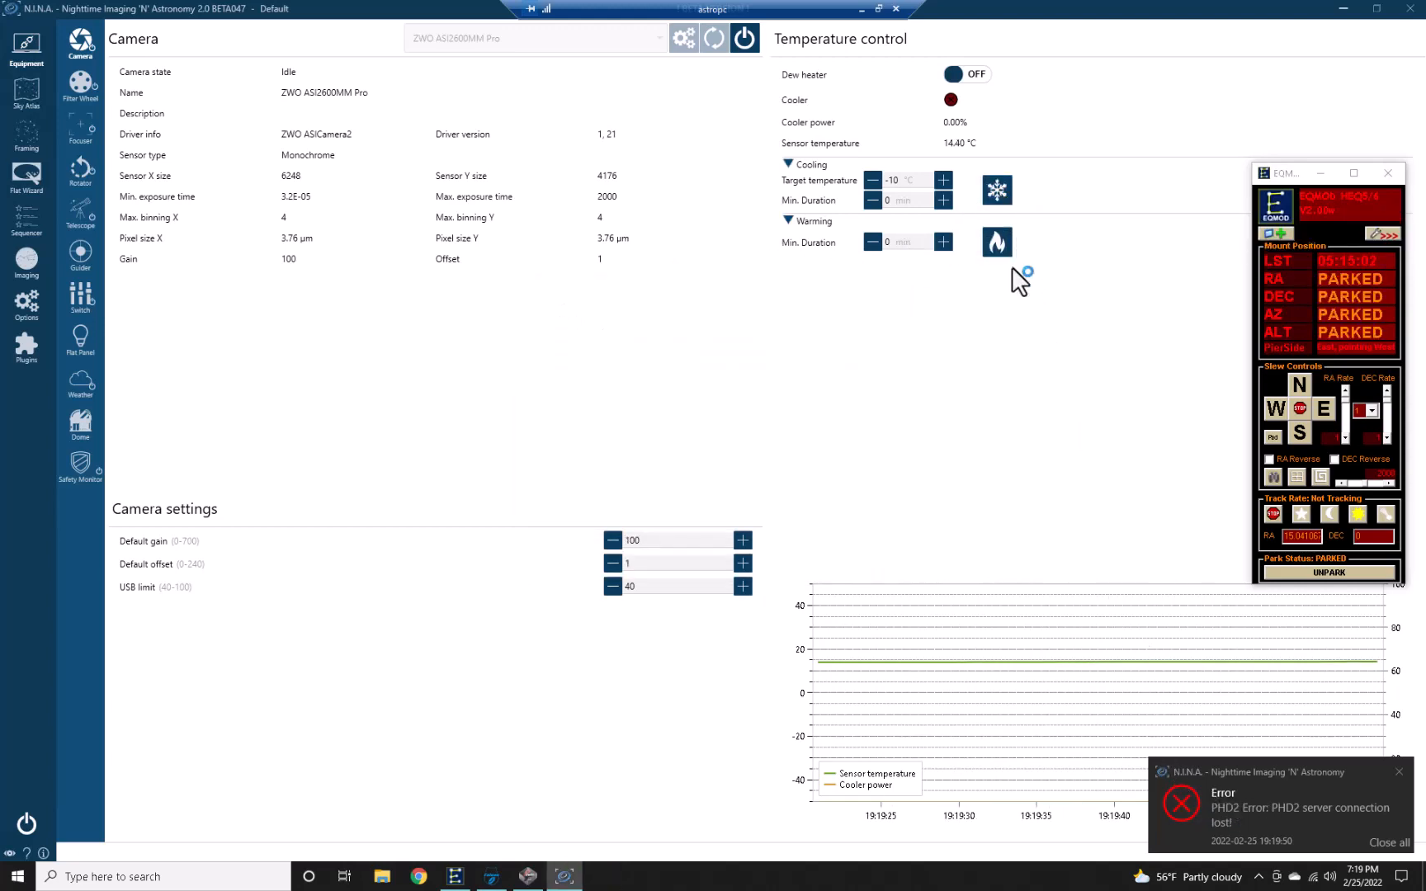
# Step: Start cooling the ASI2600MM Pro toward -10 °C, check the guider status and switch to PHD2
pyautogui.click(995, 189)
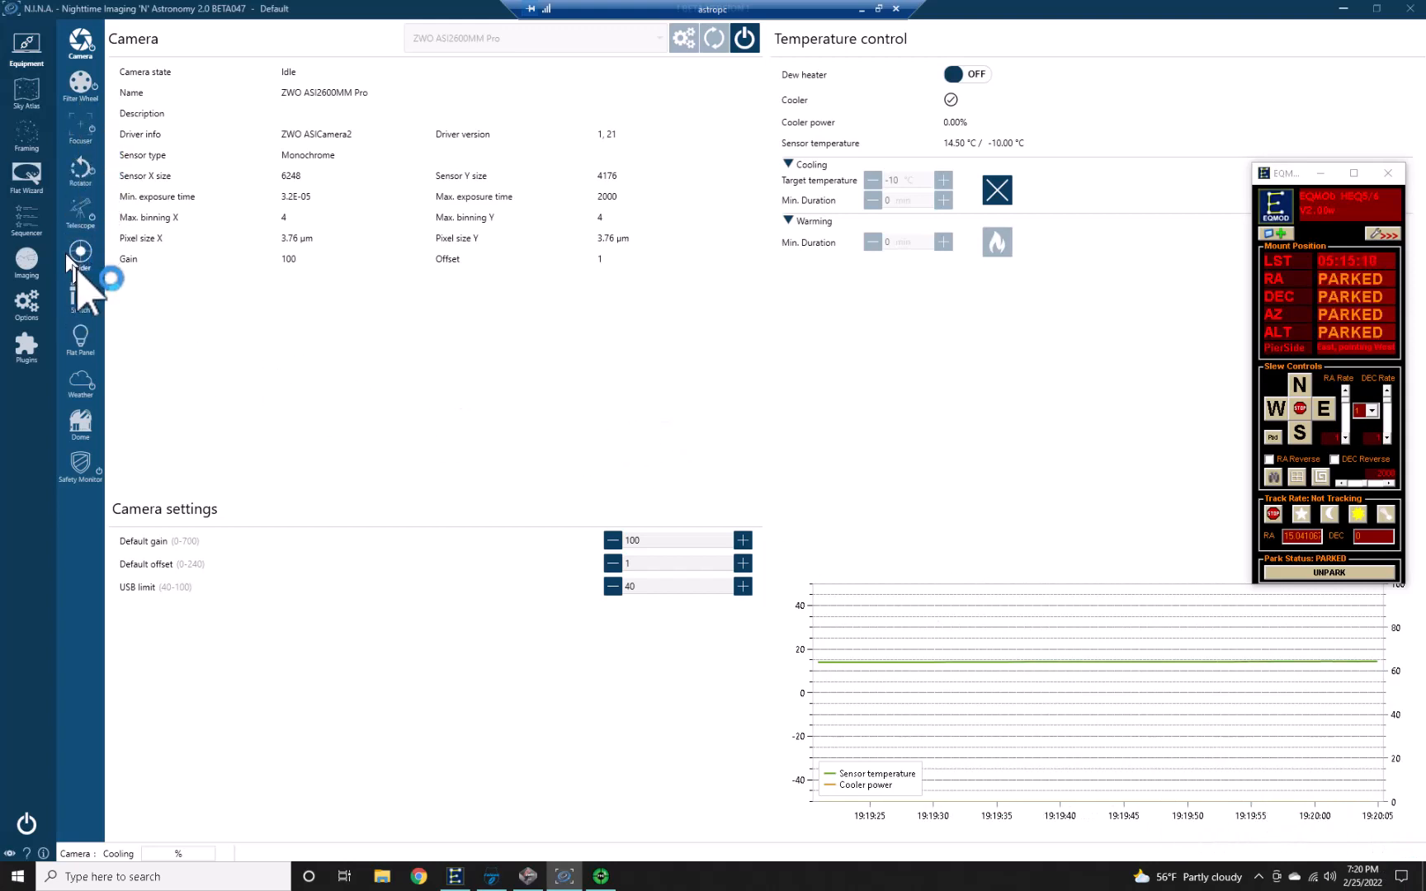
pyautogui.click(79, 258)
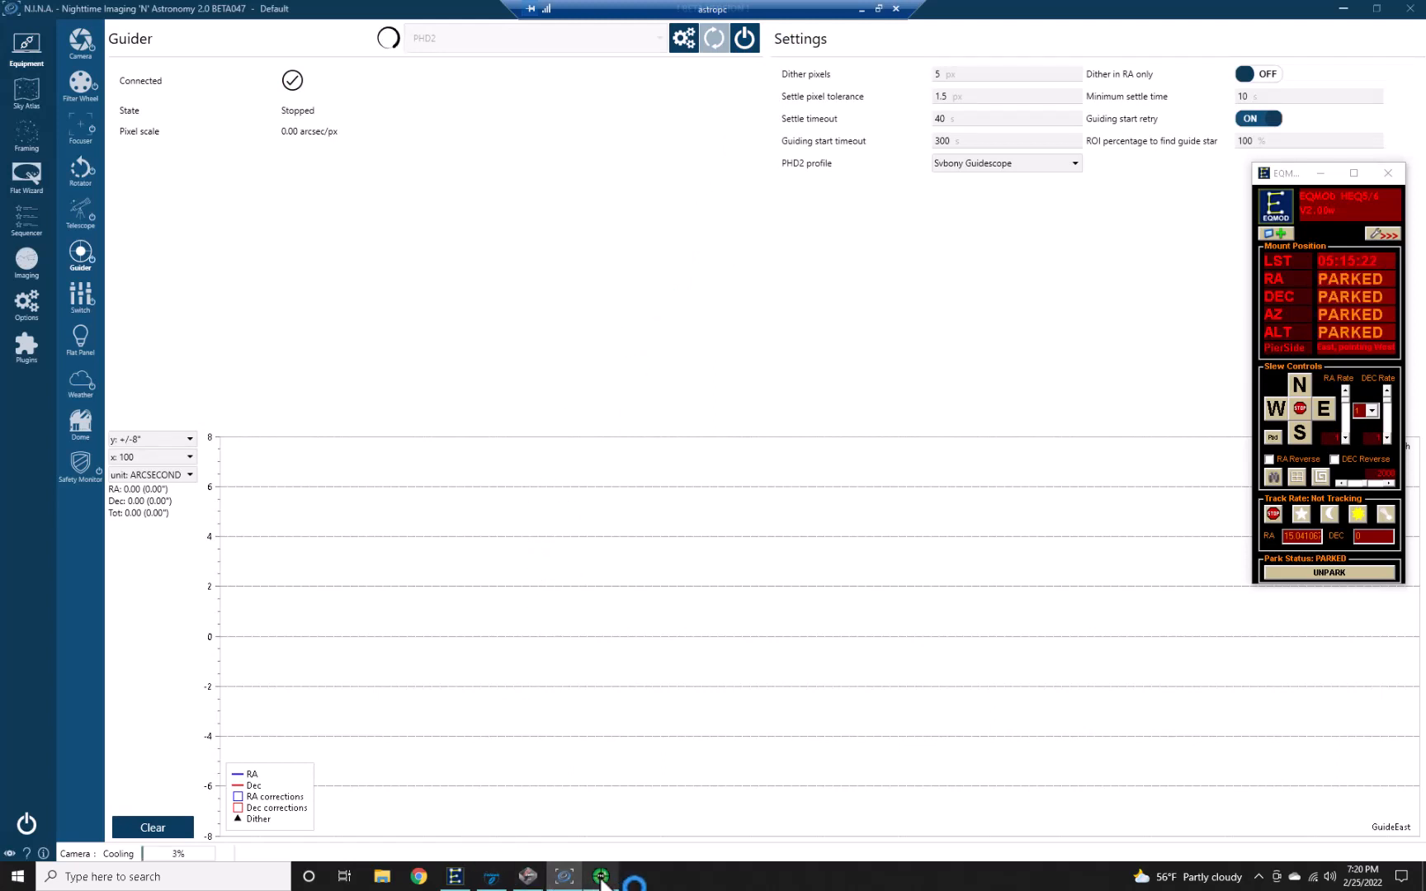
pyautogui.click(599, 876)
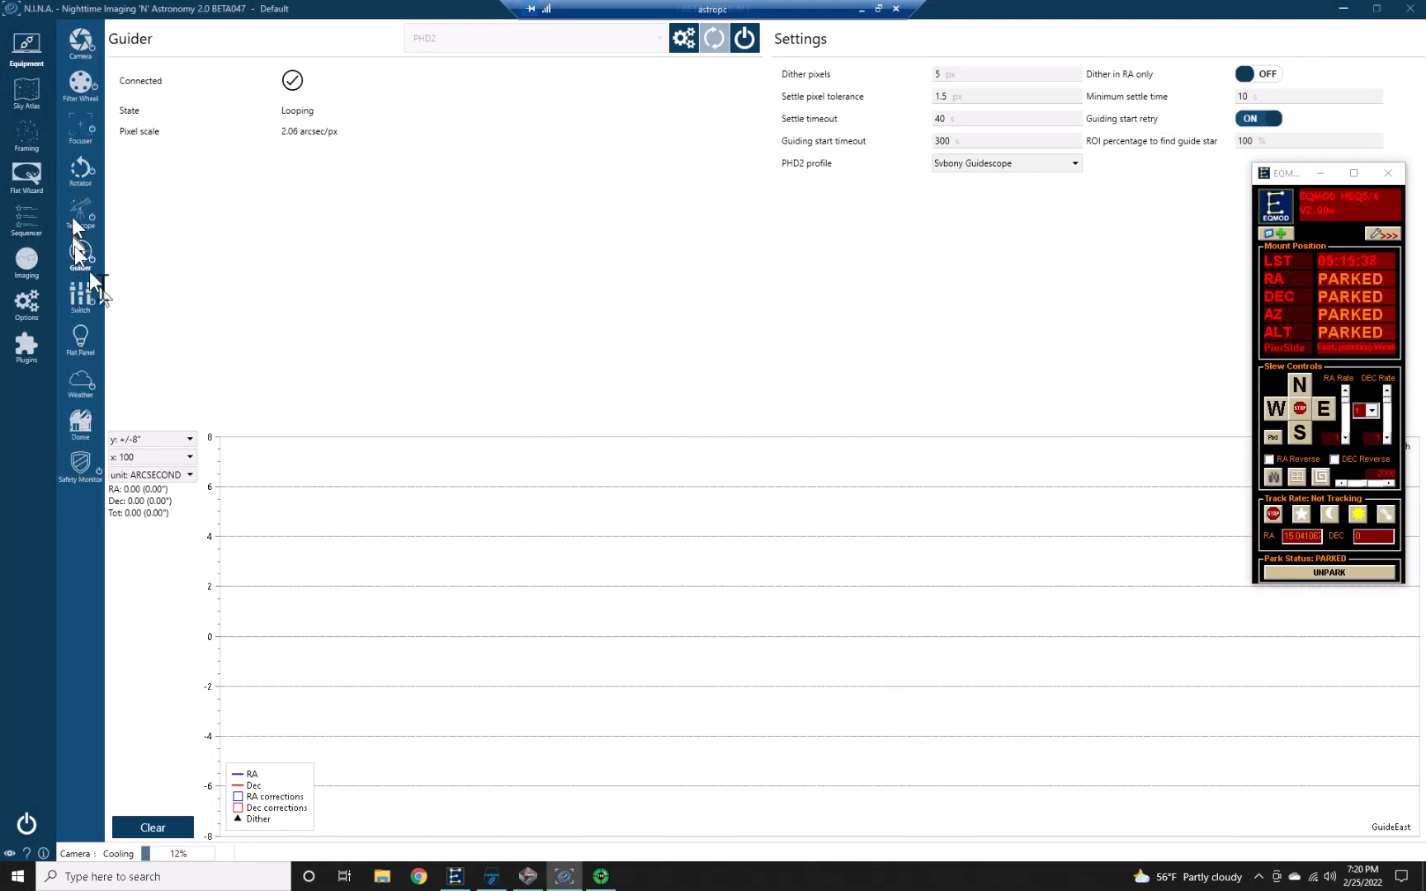
# Step: Go to the Advanced Sequencer and bring up the Load sequence dialog
pyautogui.click(26, 221)
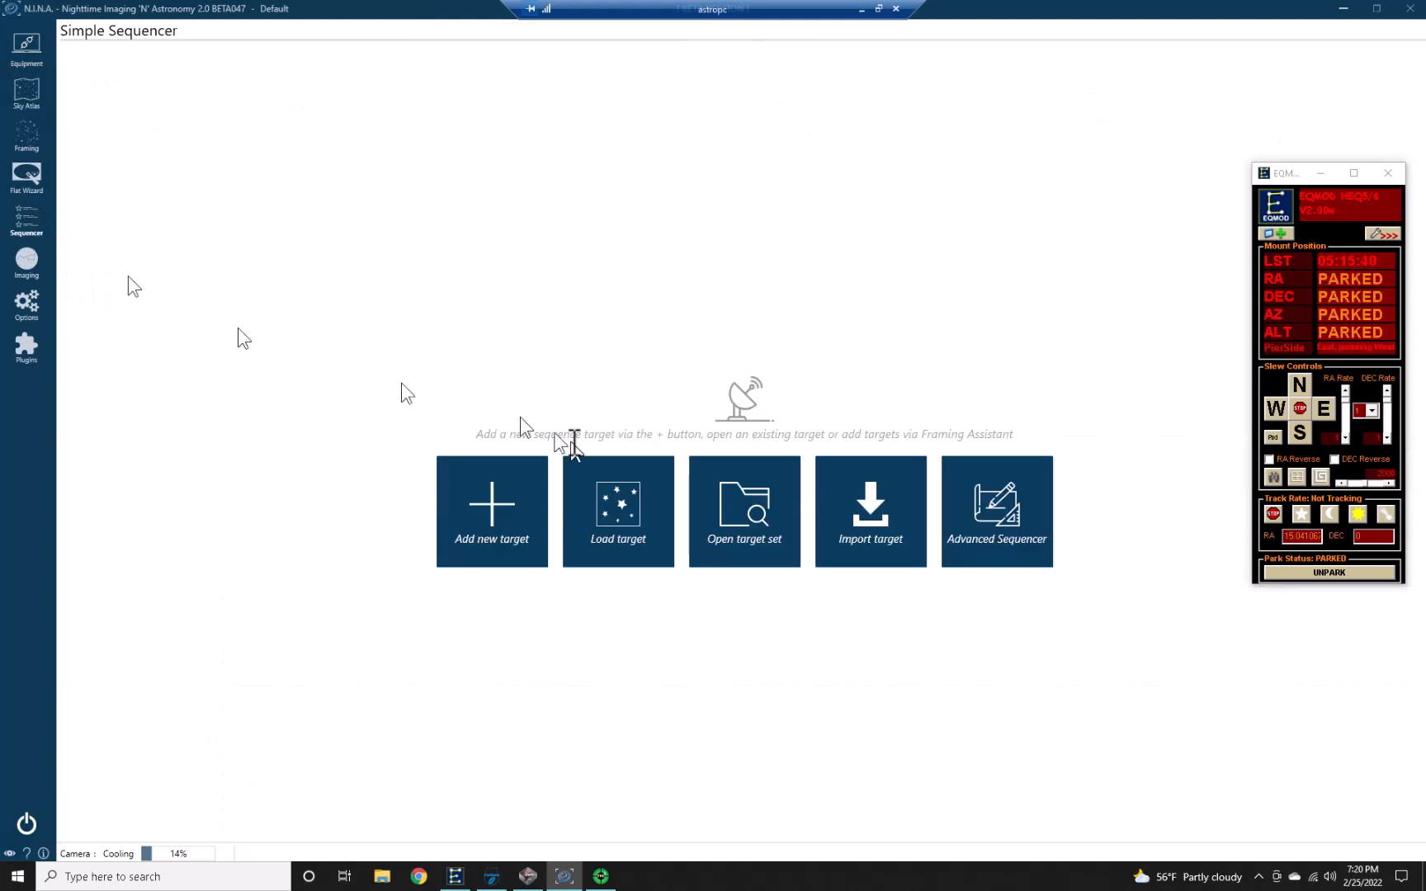
pyautogui.click(995, 510)
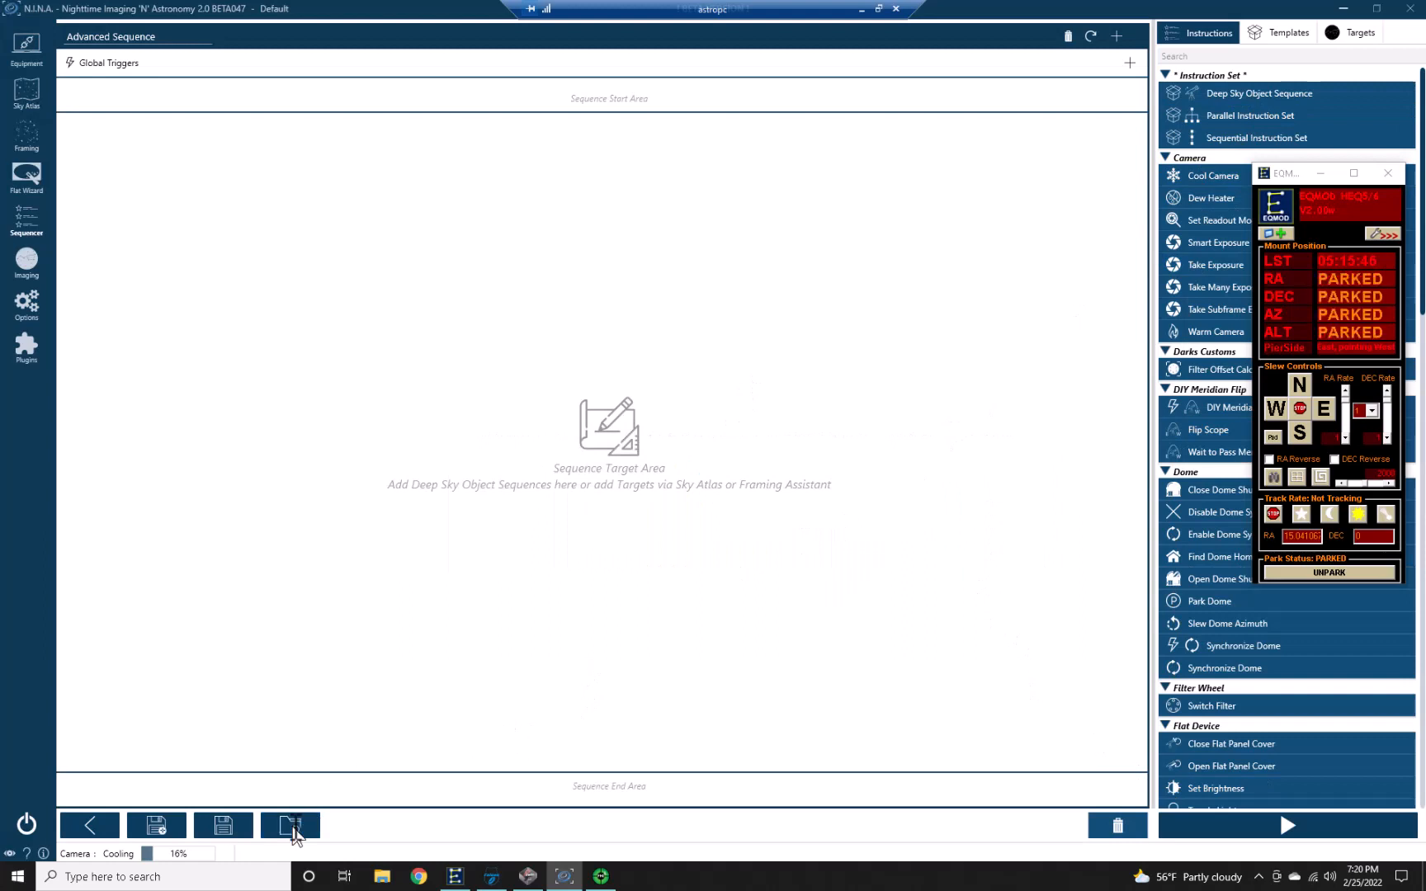
pyautogui.click(290, 825)
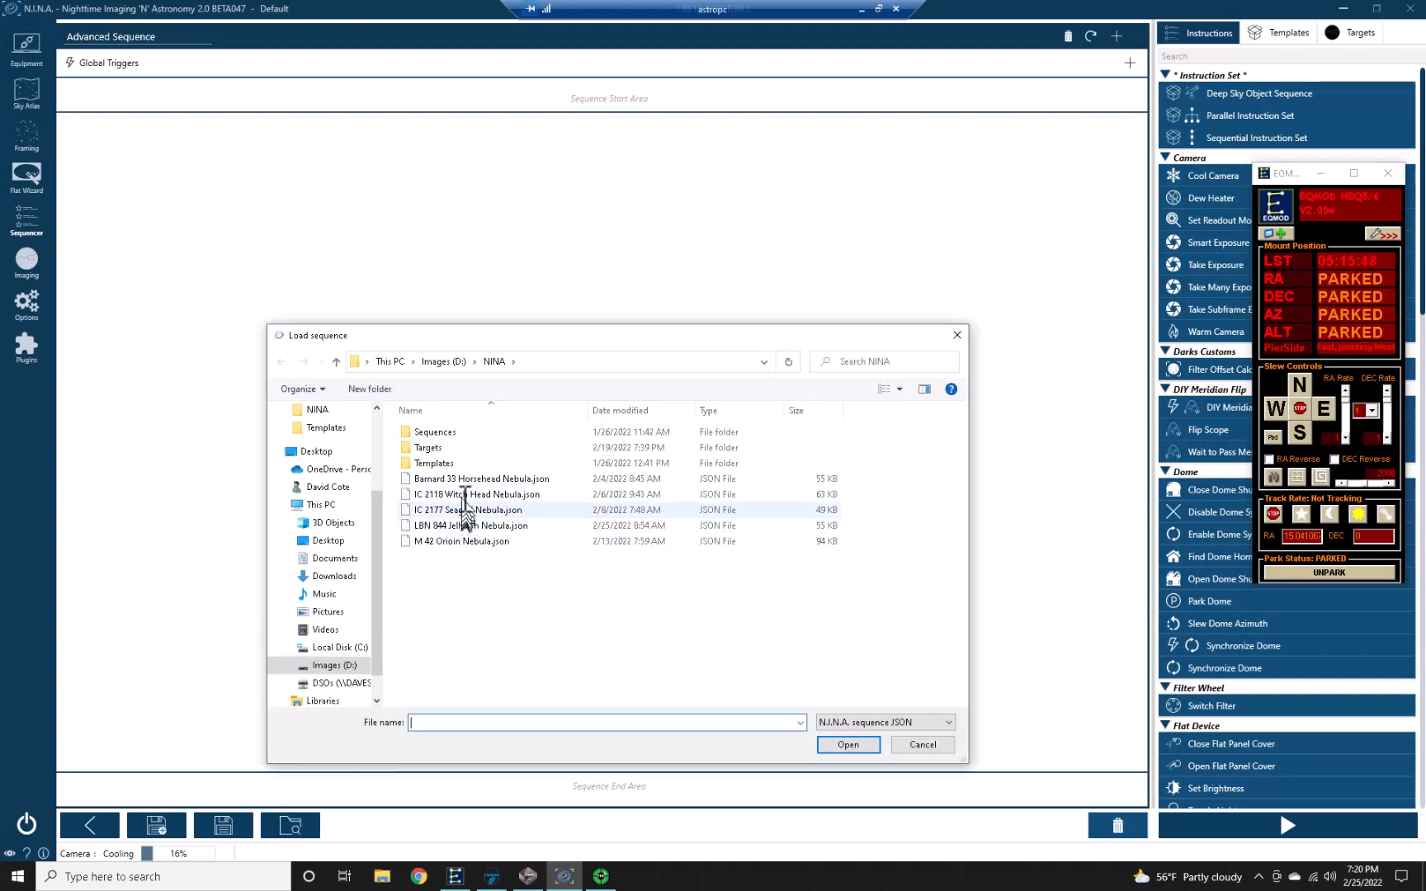
# Step: Load LBN 844 Jellyfish Nebula.json and start running the sequence
pyautogui.click(920, 744)
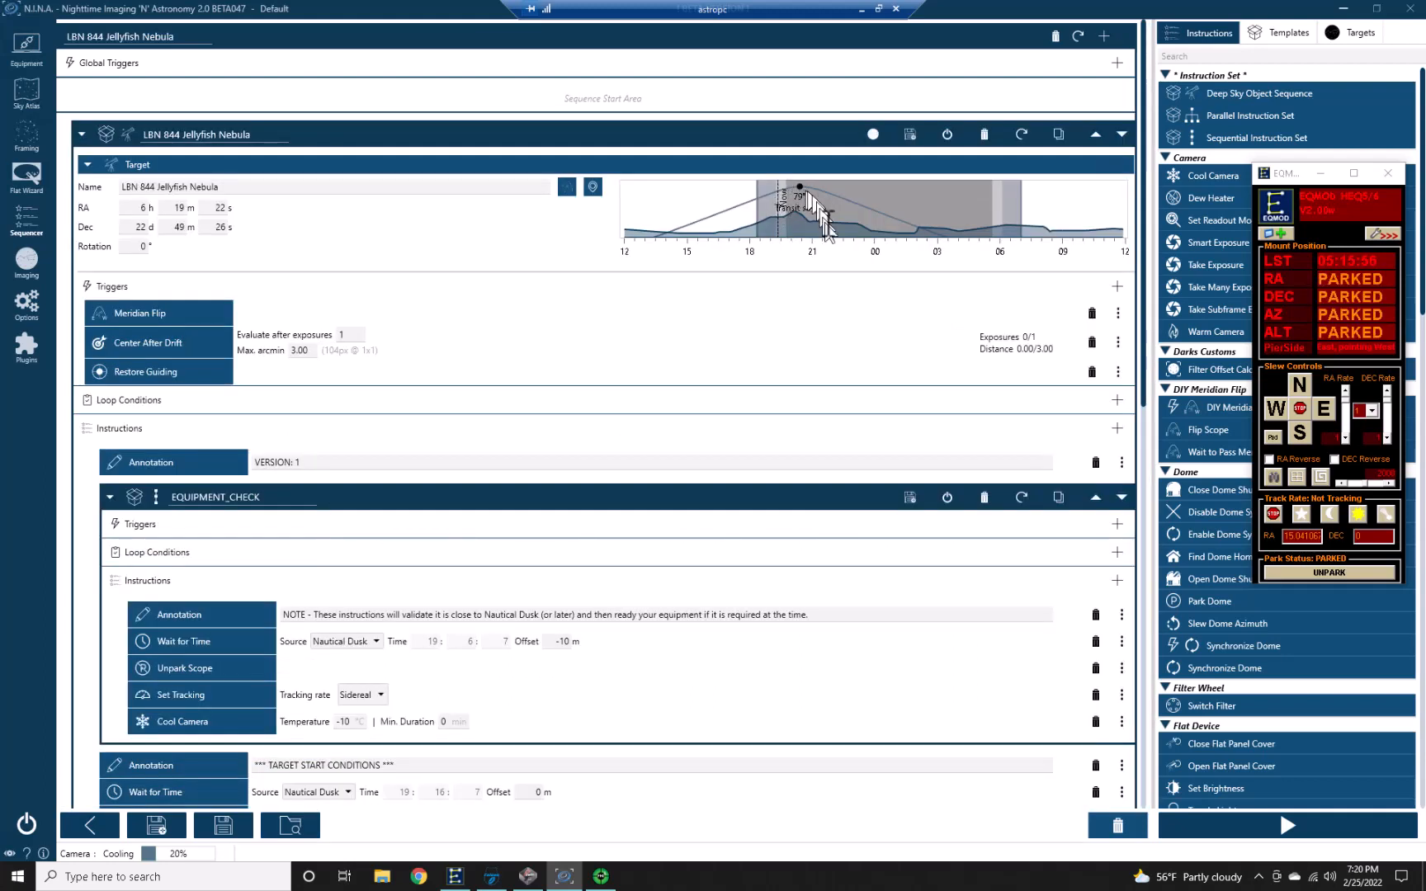
pyautogui.moveTo(1287, 825)
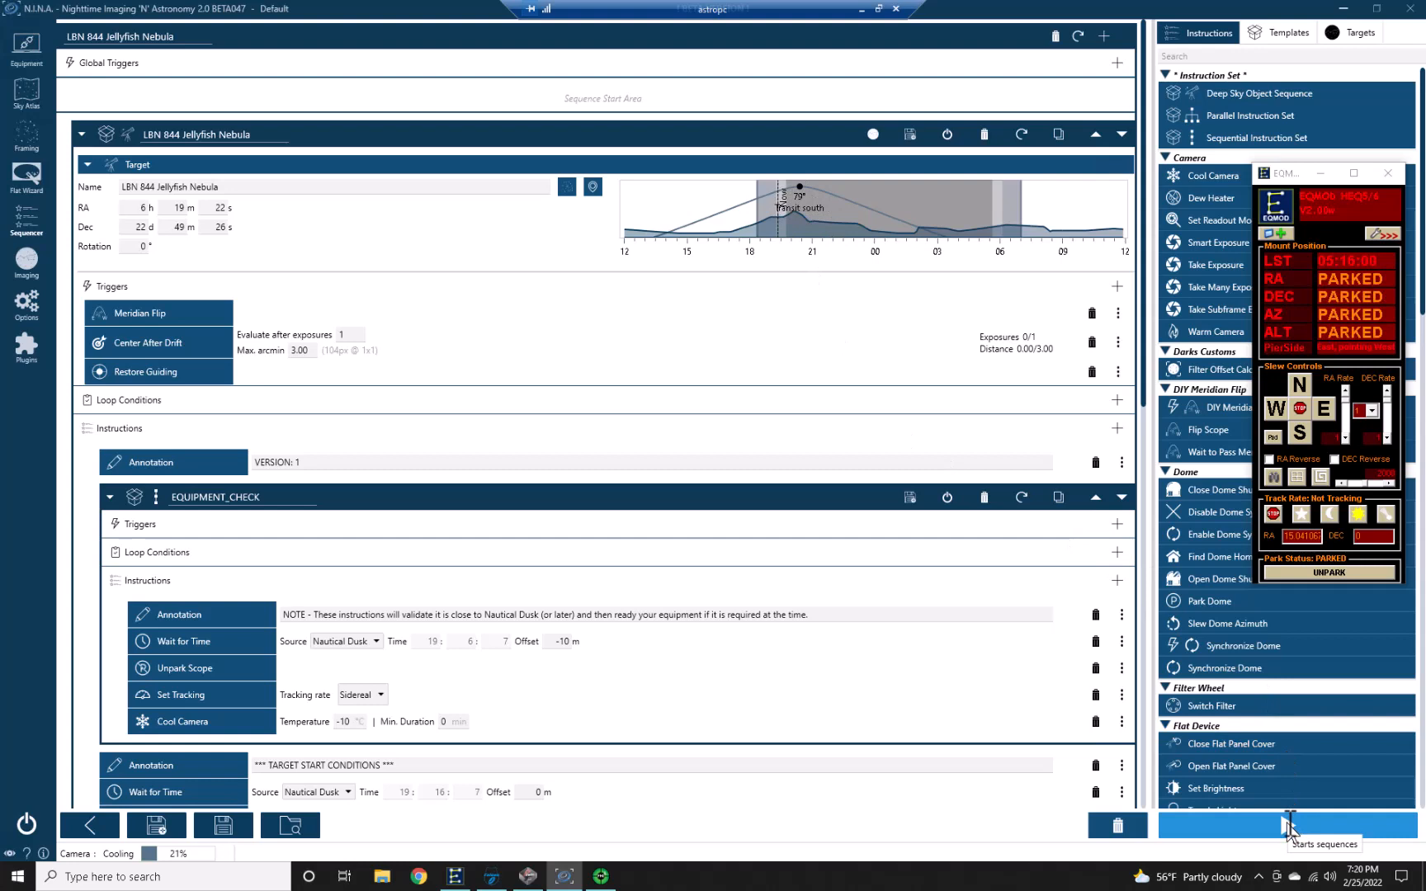
pyautogui.click(1285, 825)
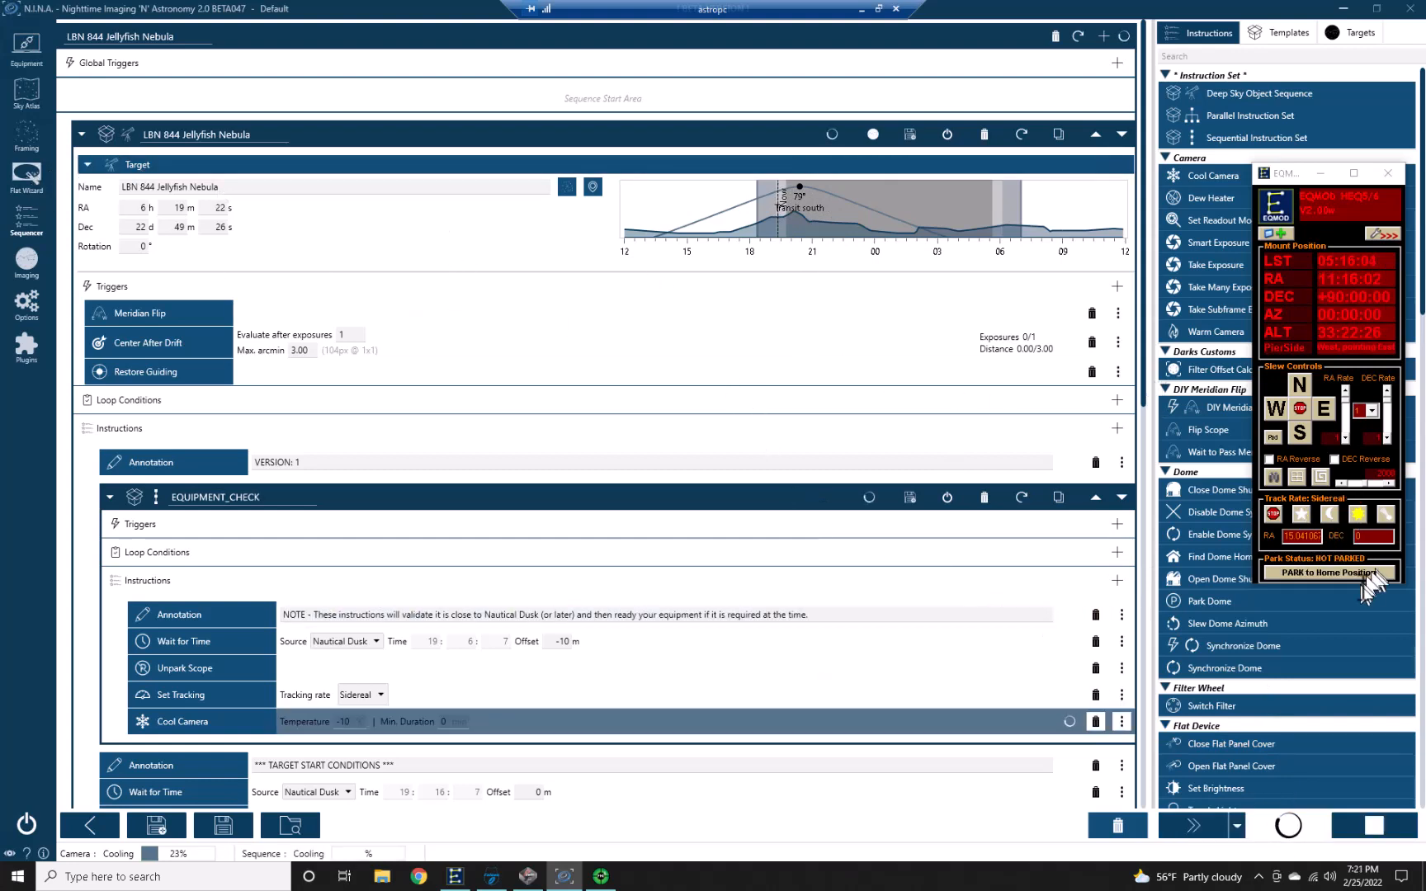
# Step: Park the mount in EQMOD and hide the mount control window
pyautogui.click(1328, 573)
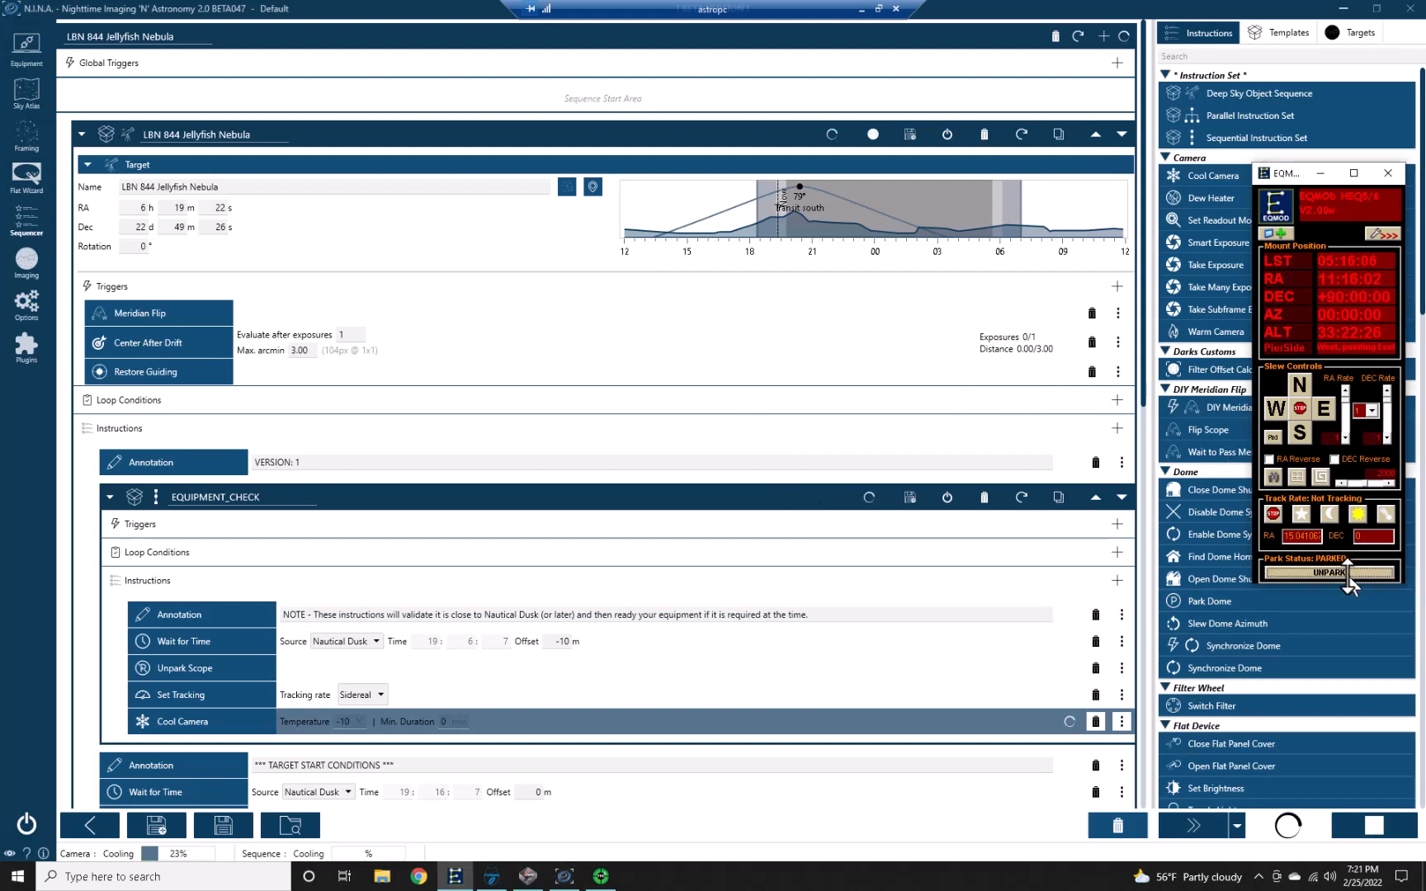
pyautogui.click(1300, 570)
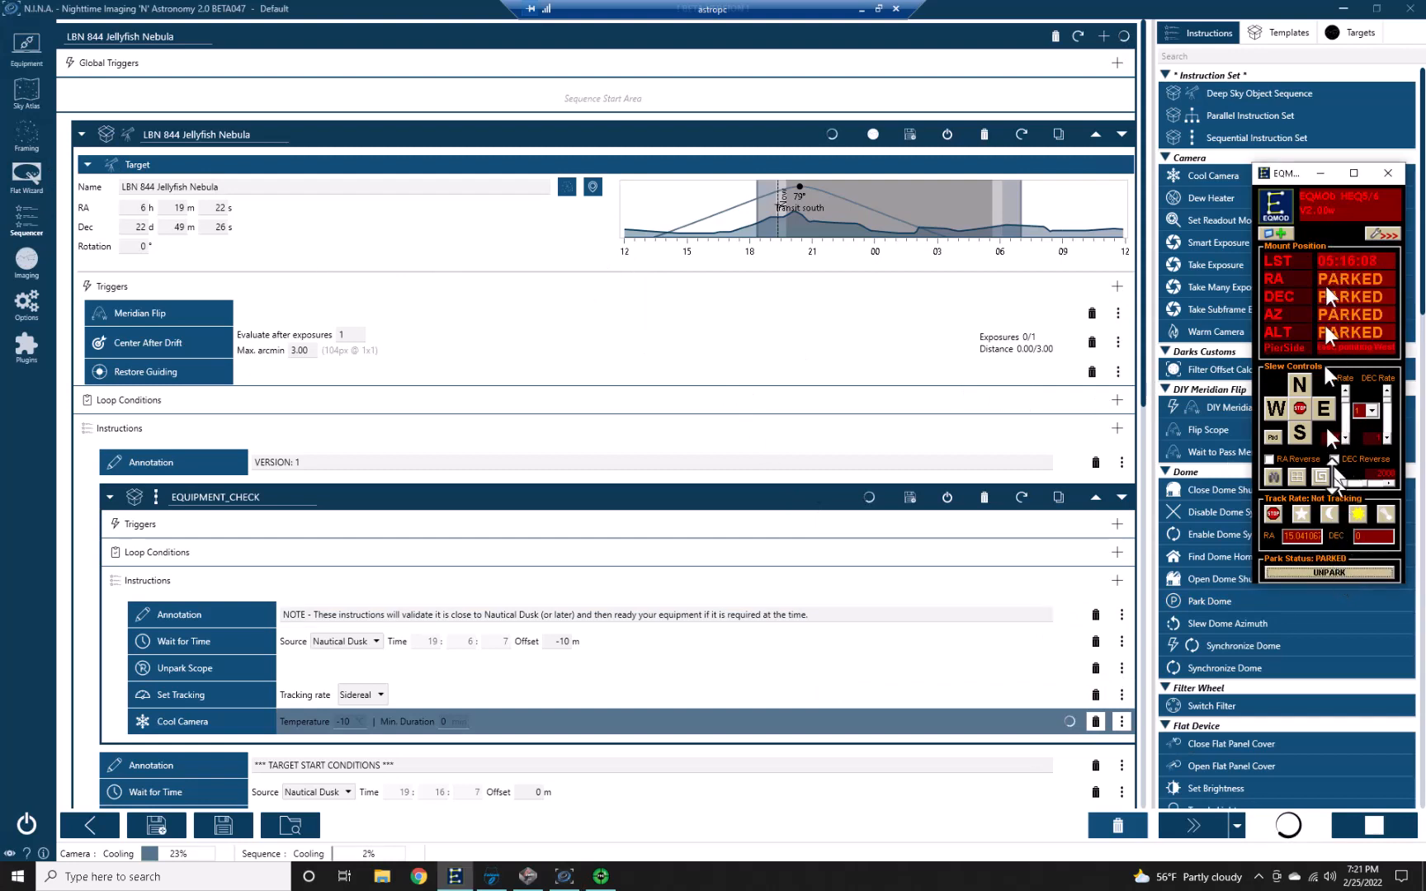
pyautogui.click(1328, 573)
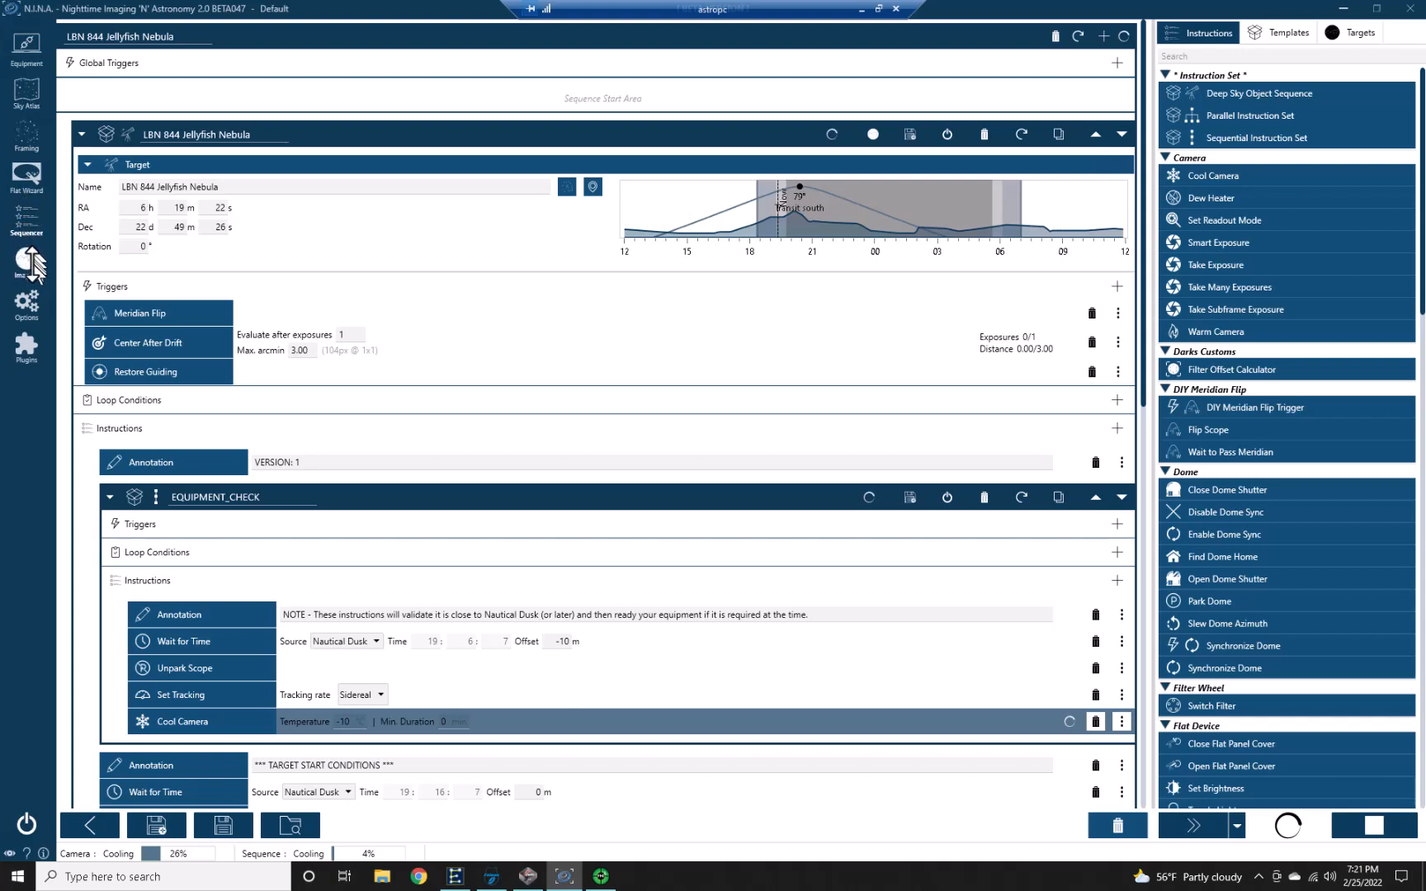
# Step: Review the target's instructions in the Sequencer down to the SHO_IMAGING block of H, O and S exposures
pyautogui.click(26, 264)
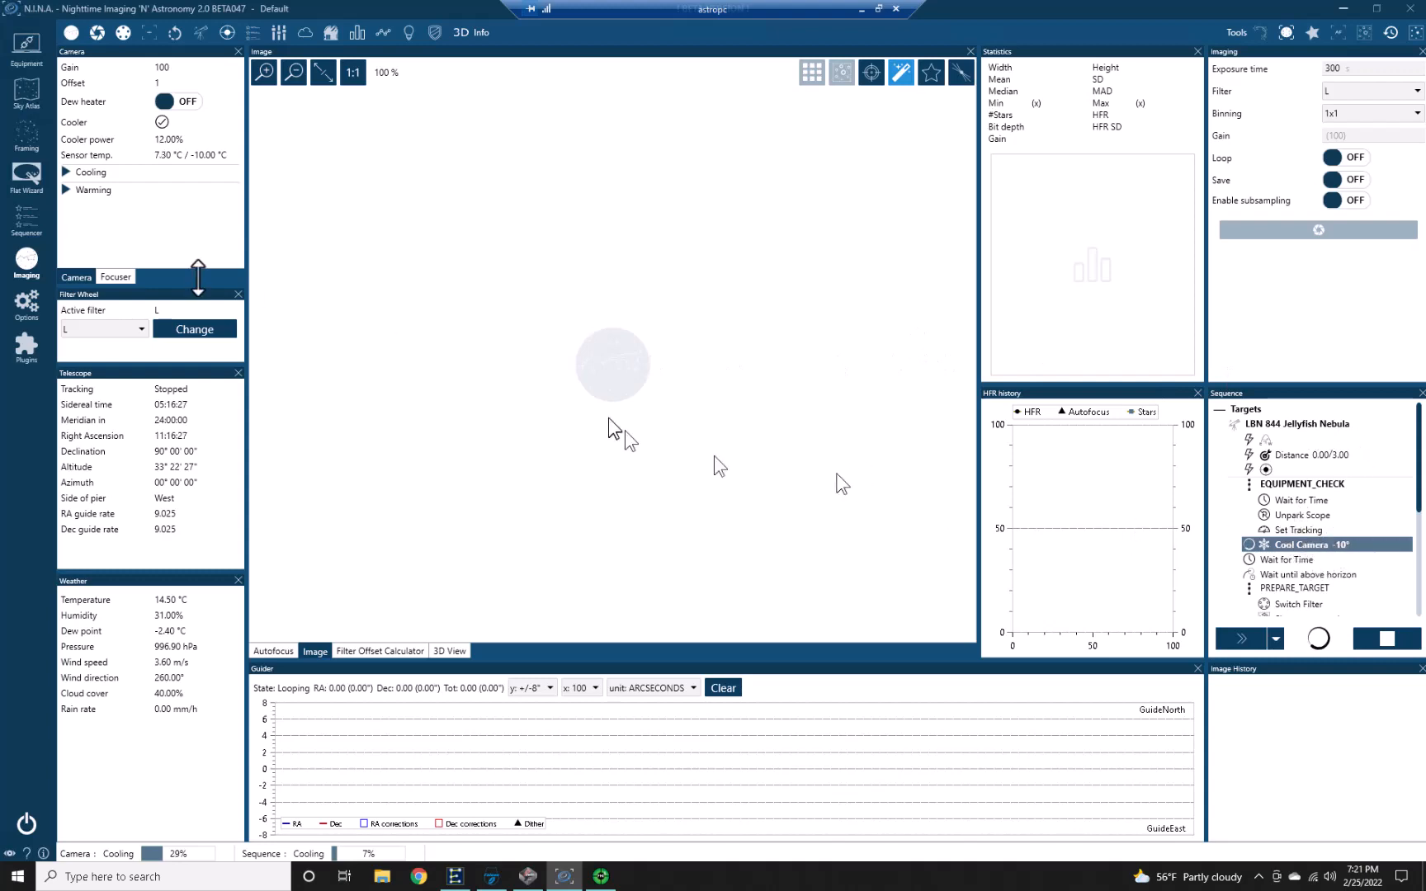
pyautogui.click(26, 221)
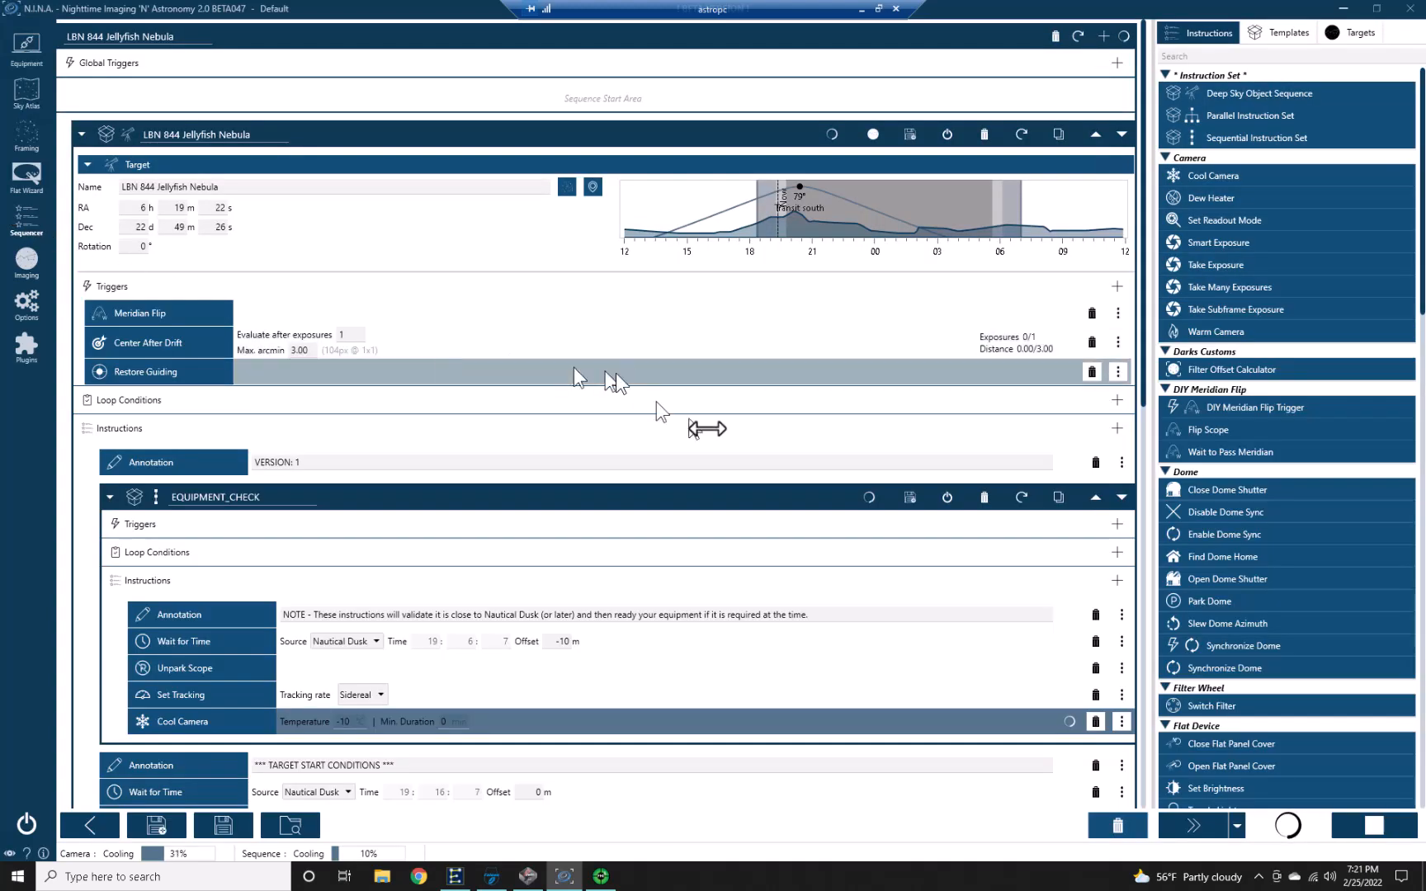
pyautogui.scroll(-3)
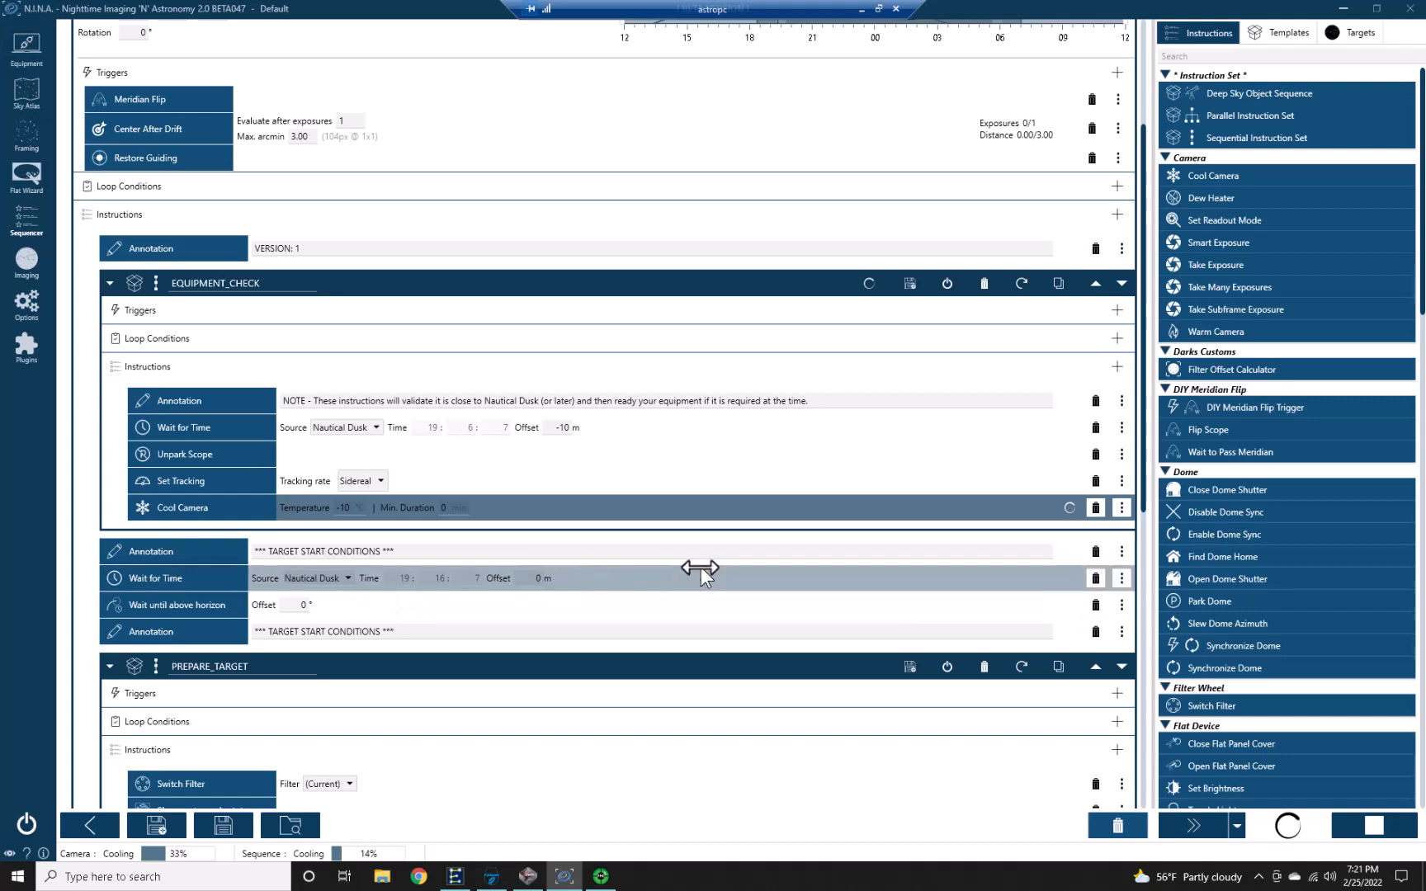
pyautogui.scroll(-3)
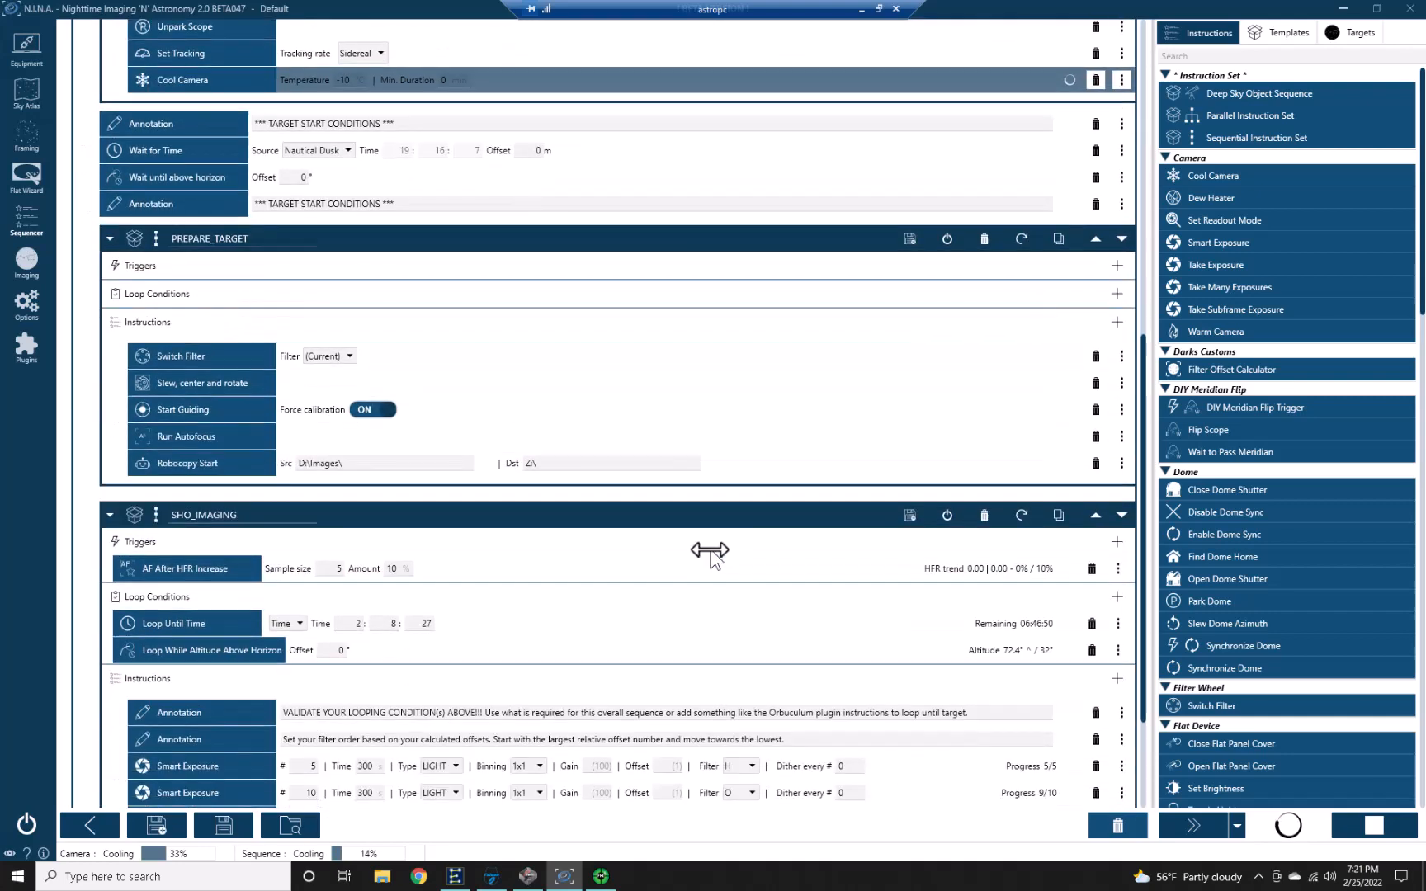
pyautogui.scroll(-3)
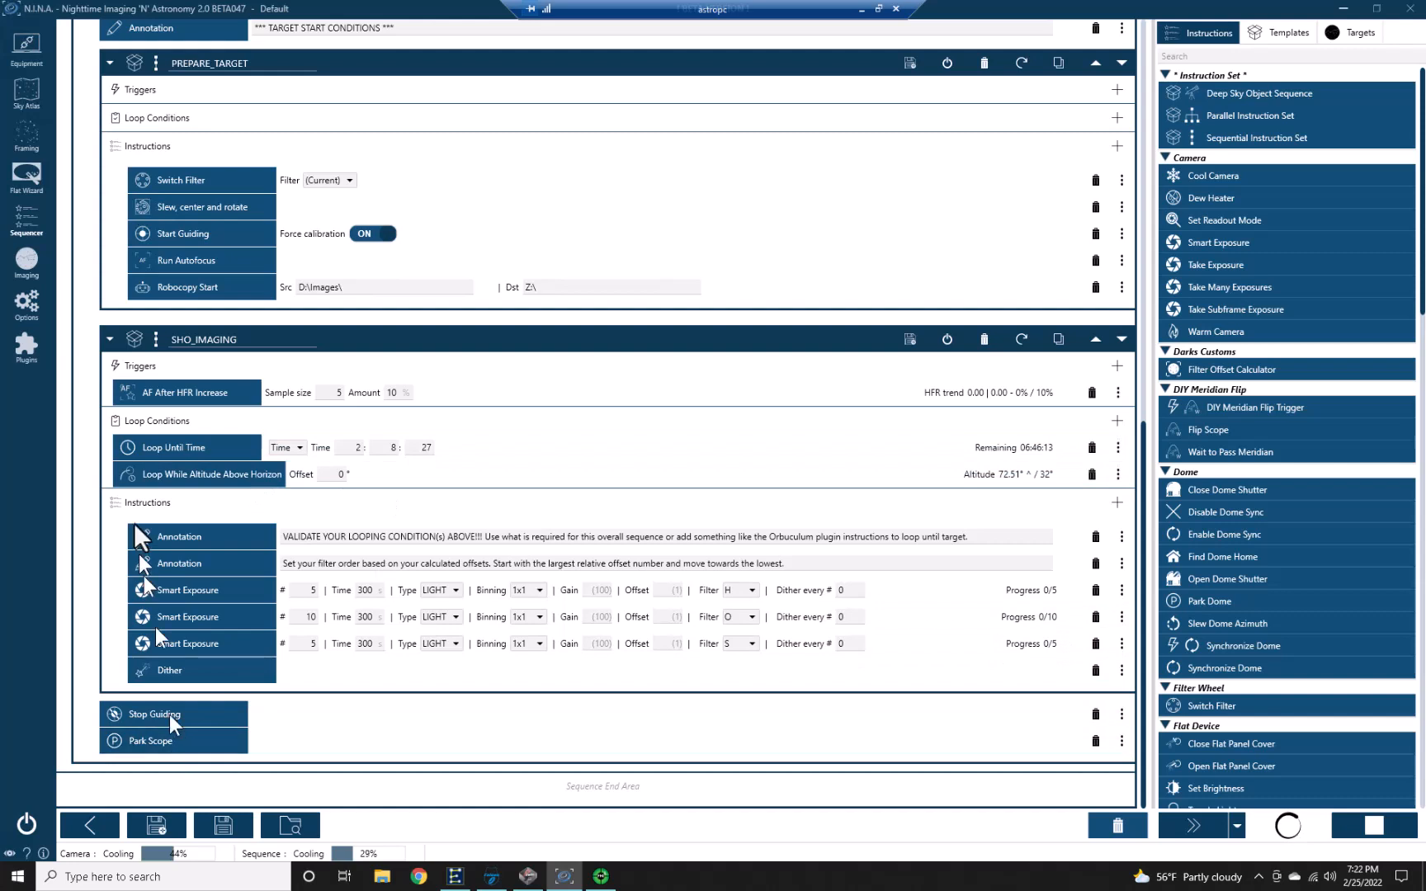
pyautogui.moveTo(342, 377)
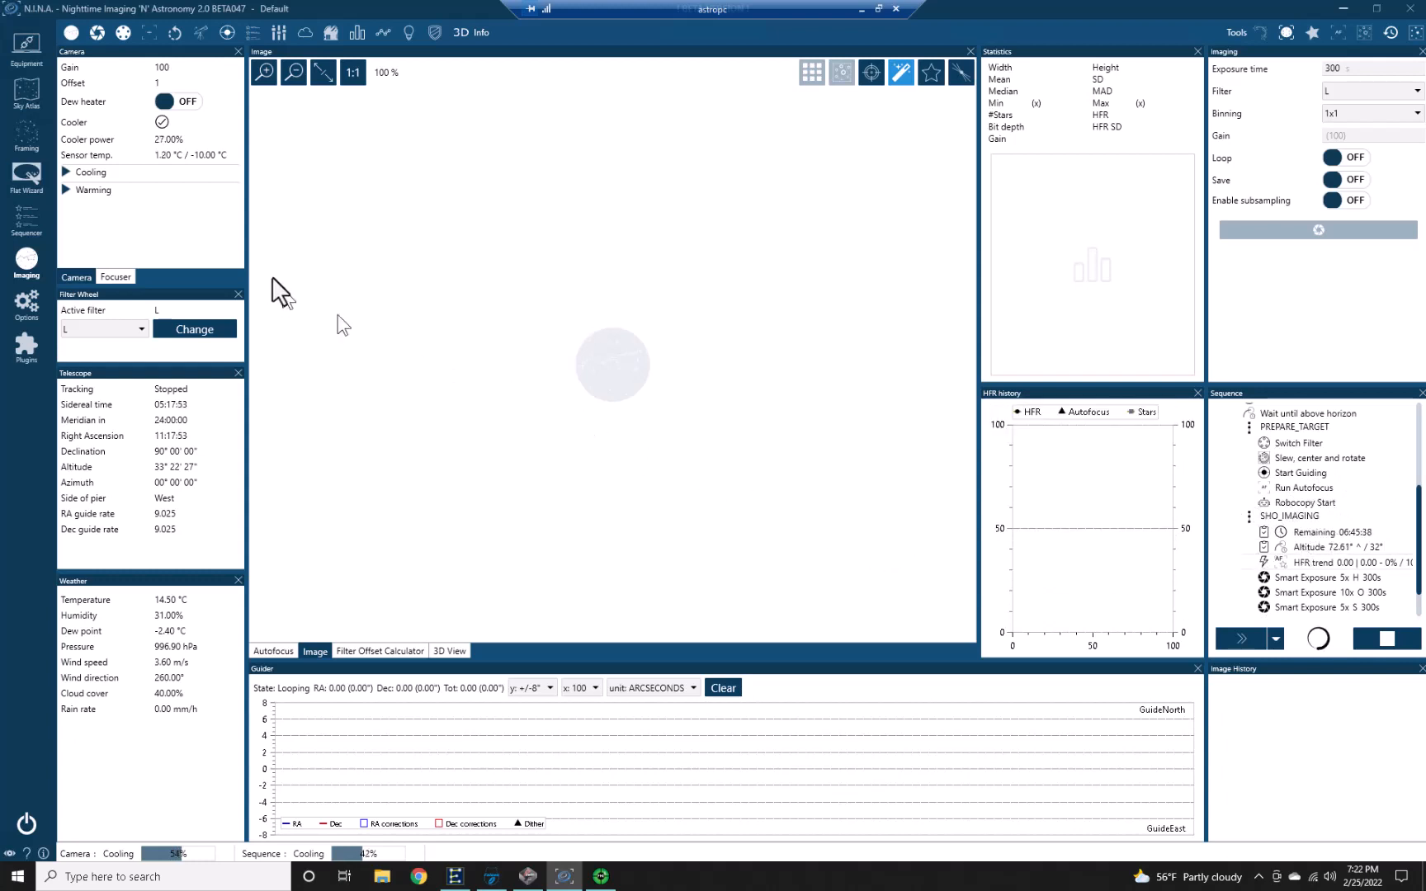
pyautogui.moveTo(162, 176)
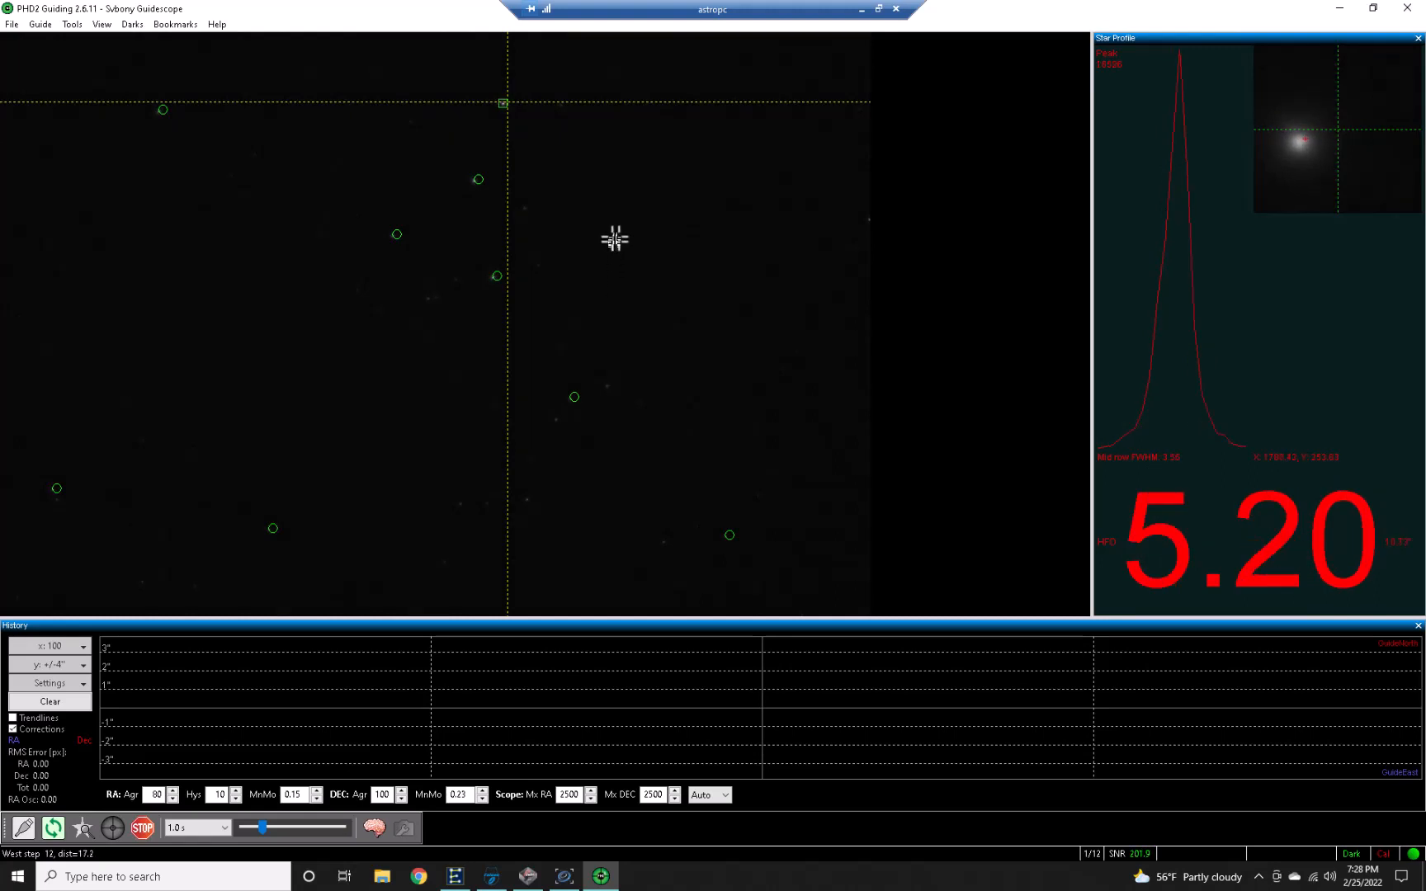
pyautogui.moveTo(529, 212)
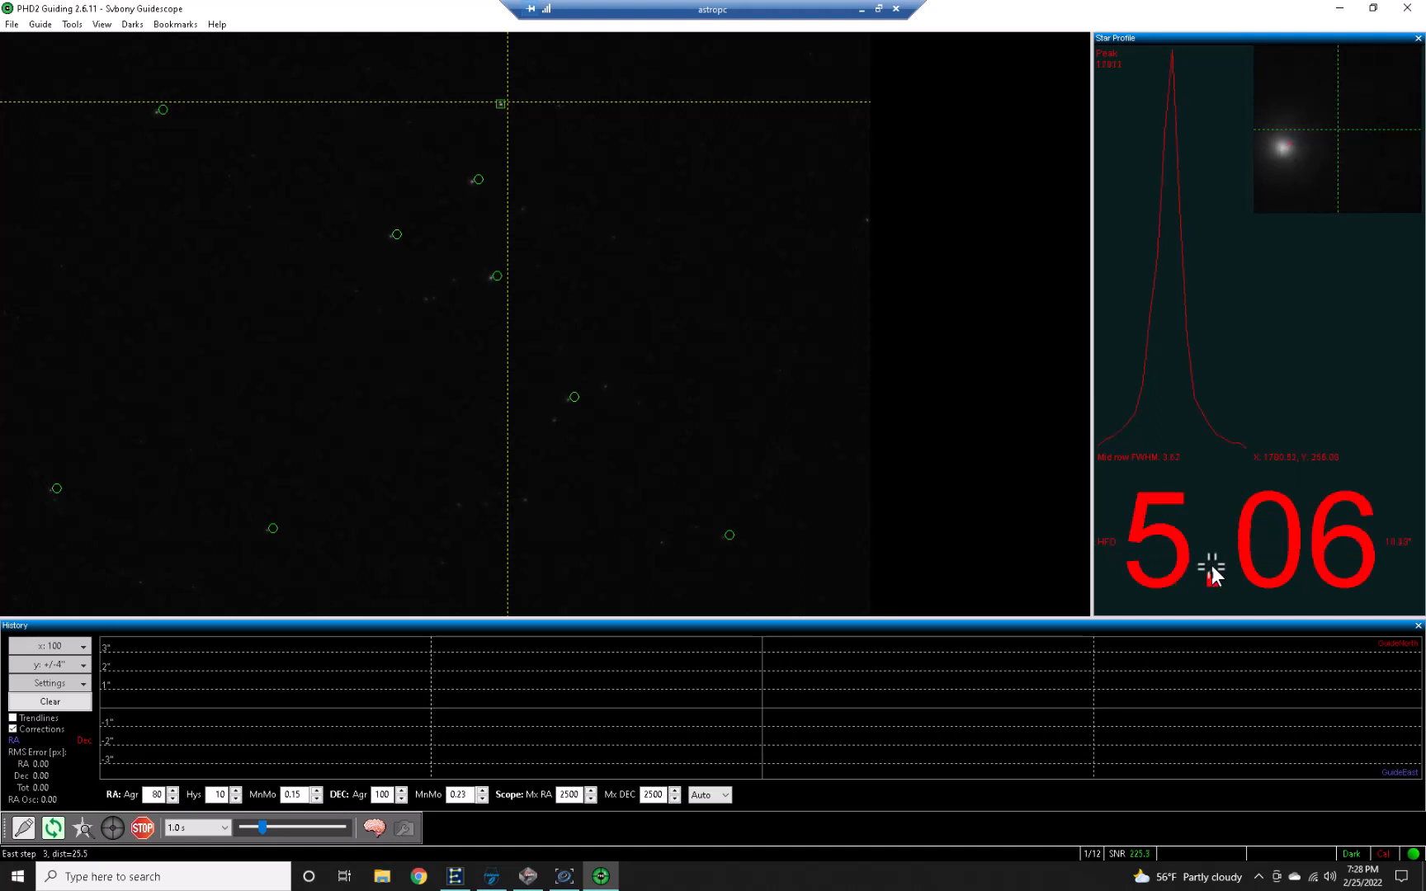
pyautogui.moveTo(1290, 155)
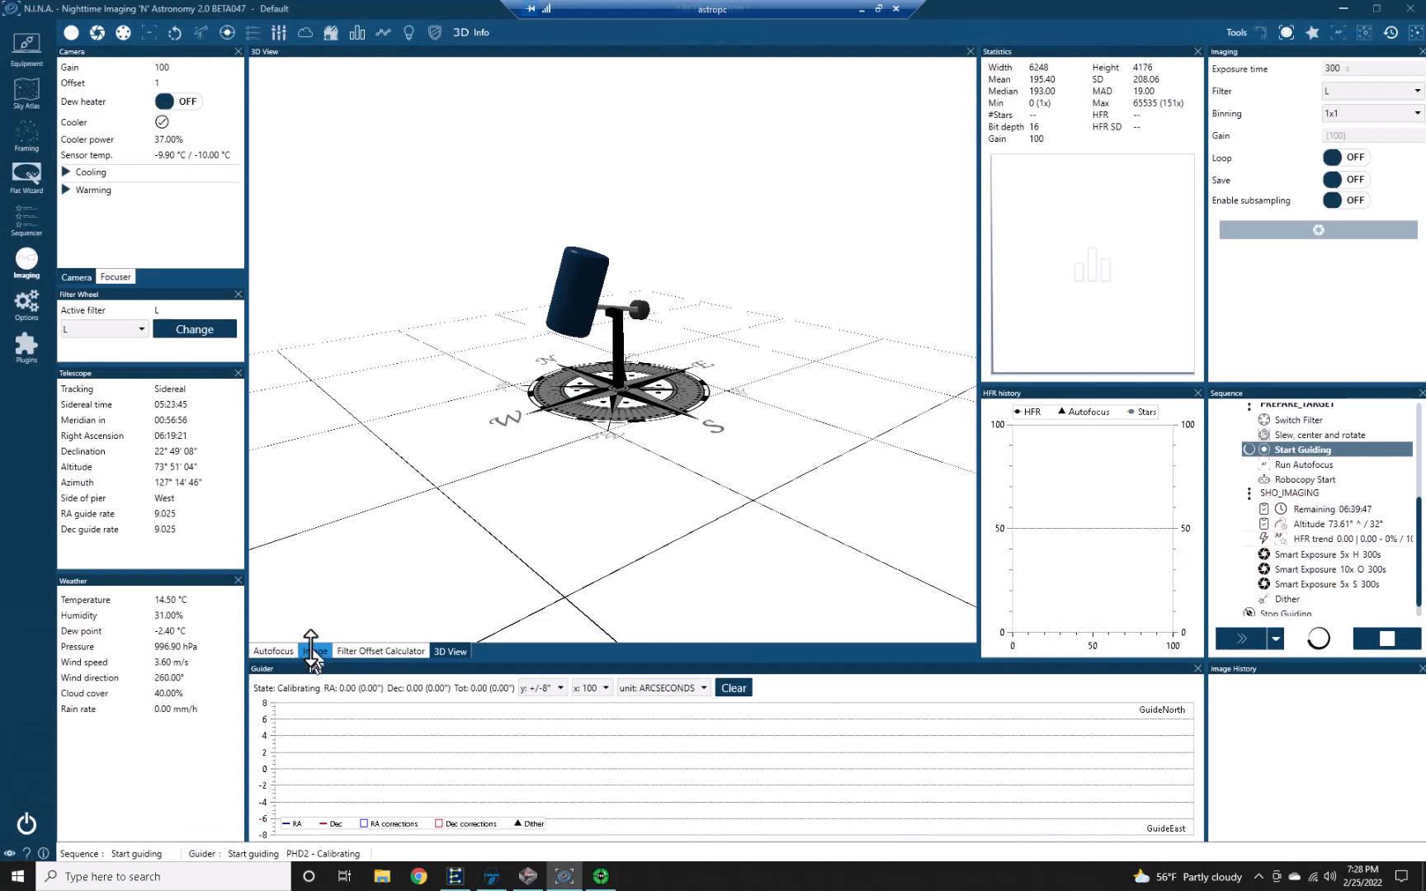
# Step: Switch the Imaging panel from the 3D mount model to the captured star-field image
pyautogui.click(315, 652)
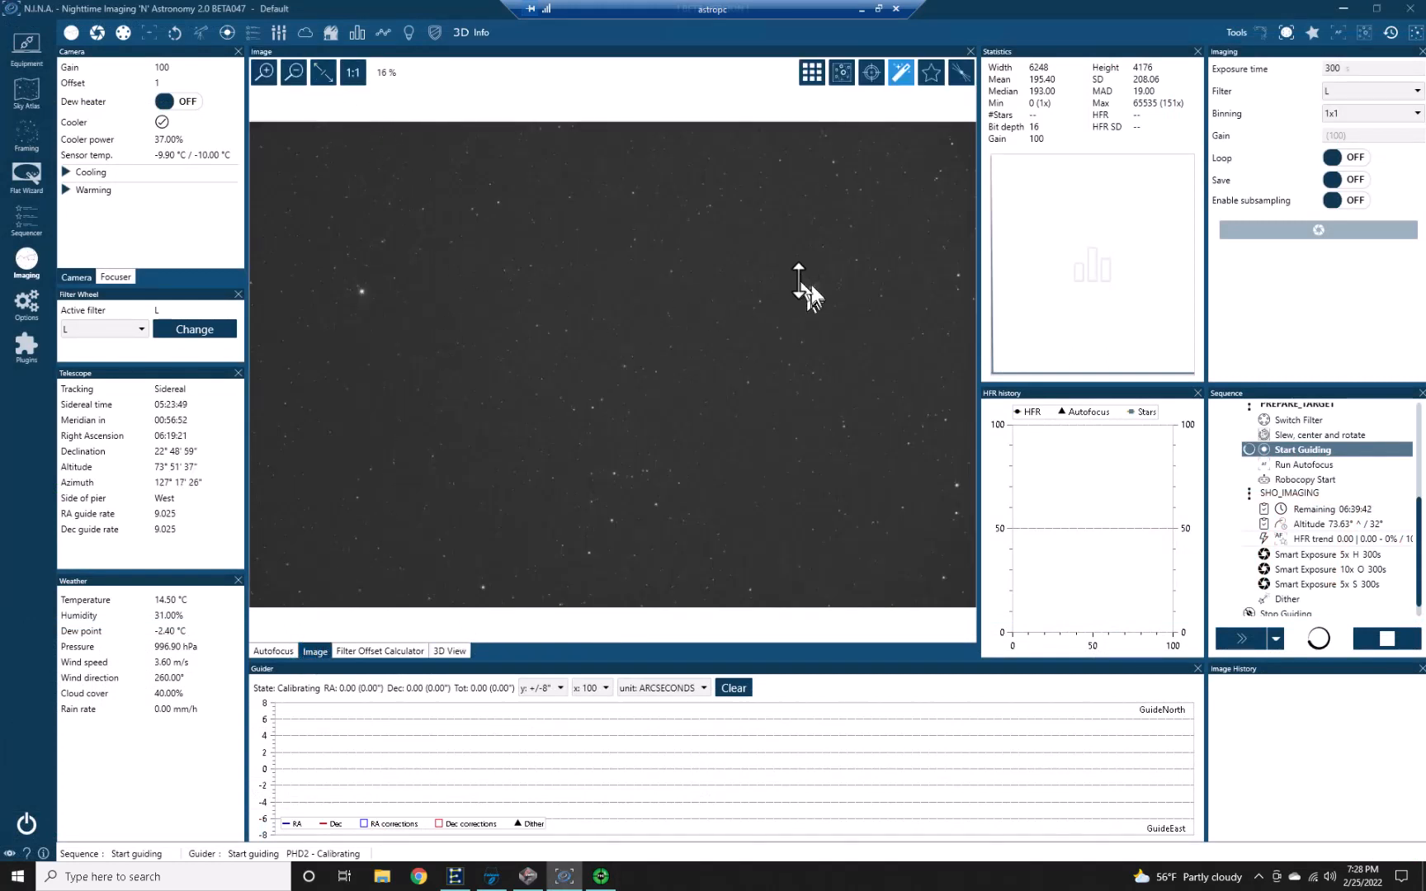
pyautogui.moveTo(832, 463)
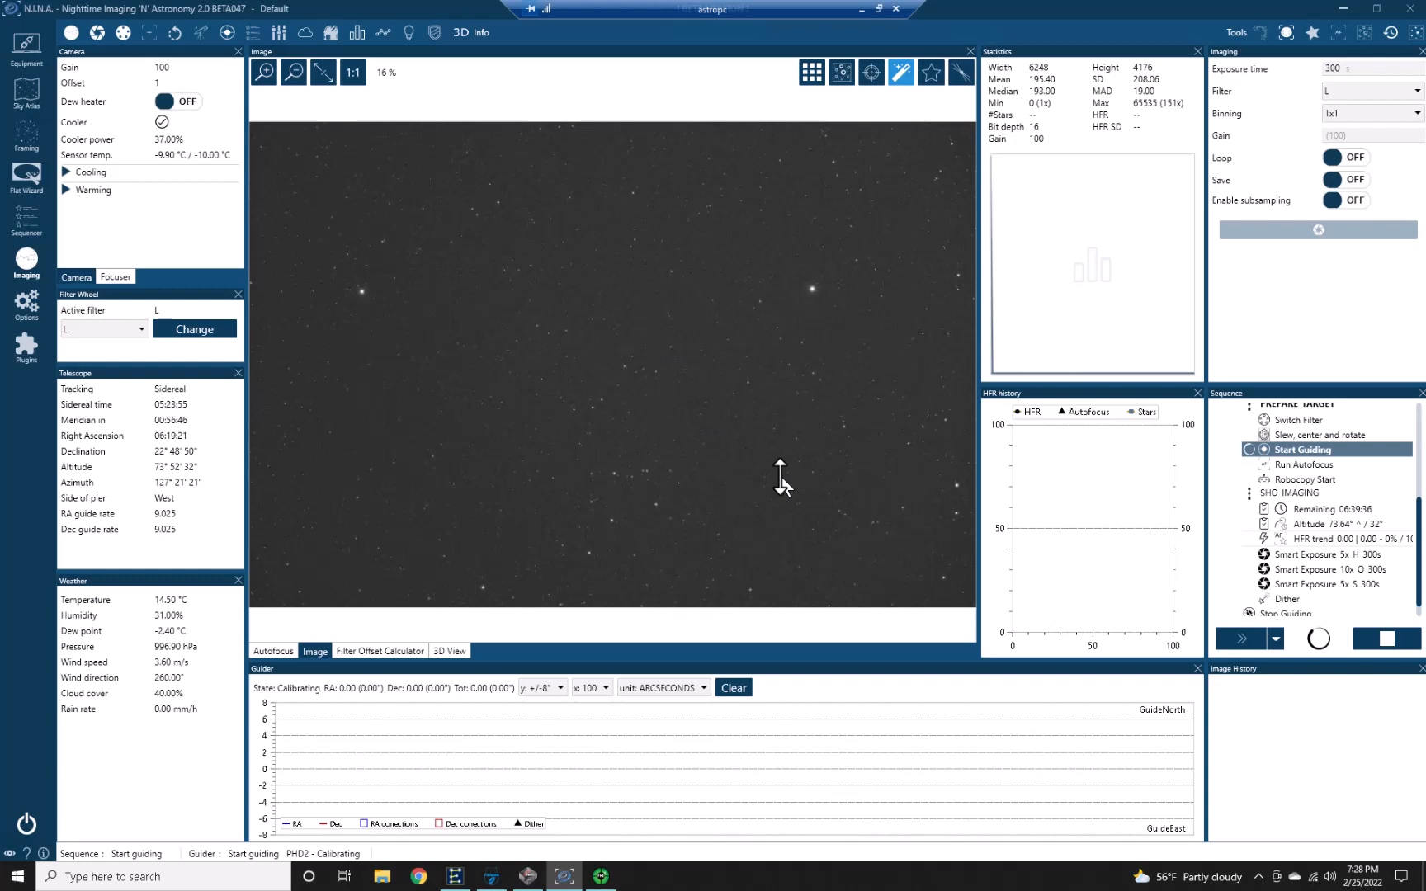
pyautogui.moveTo(630, 350)
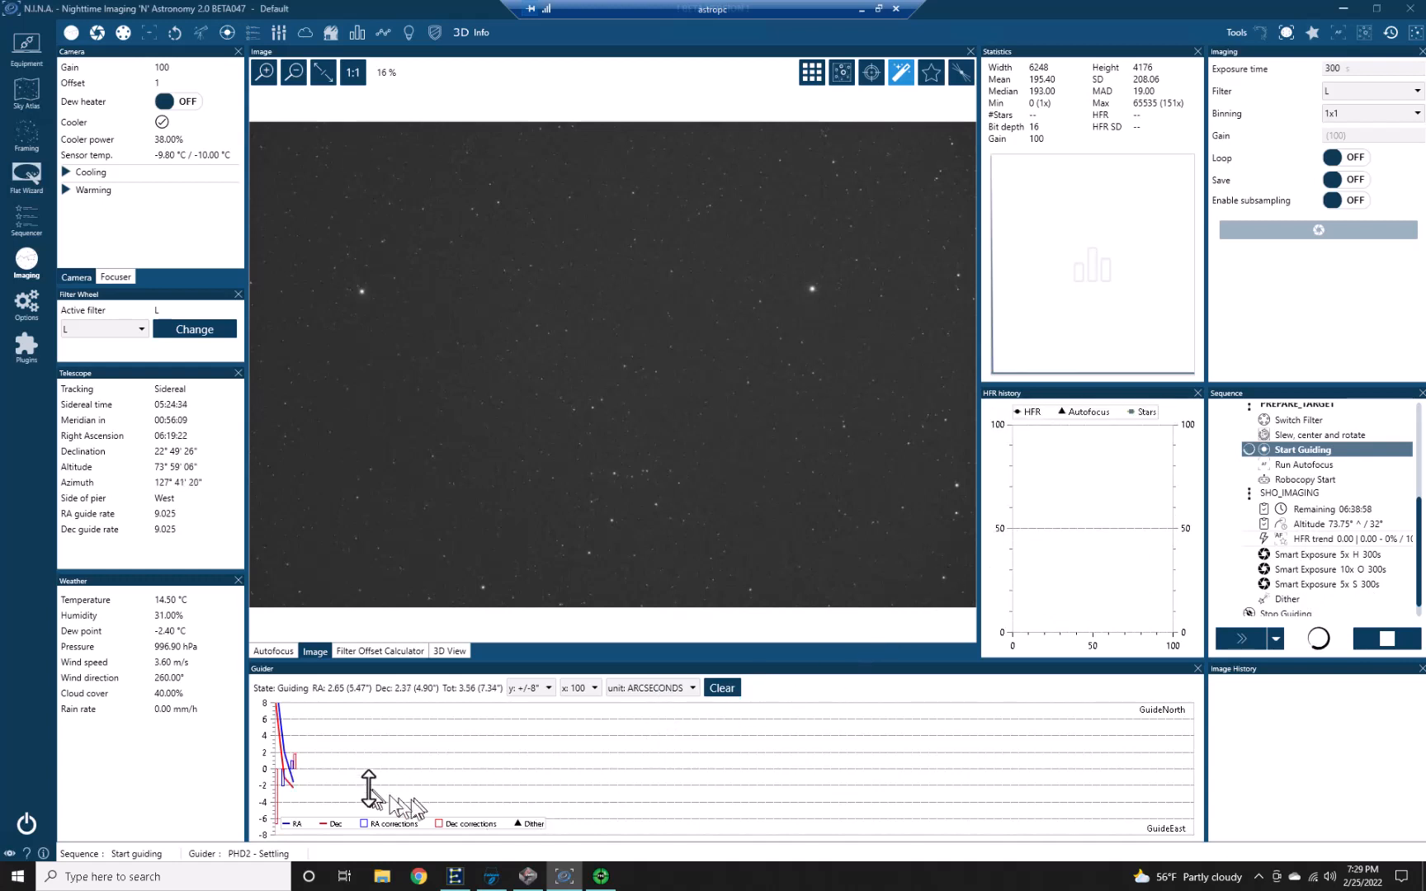
pyautogui.moveTo(324, 777)
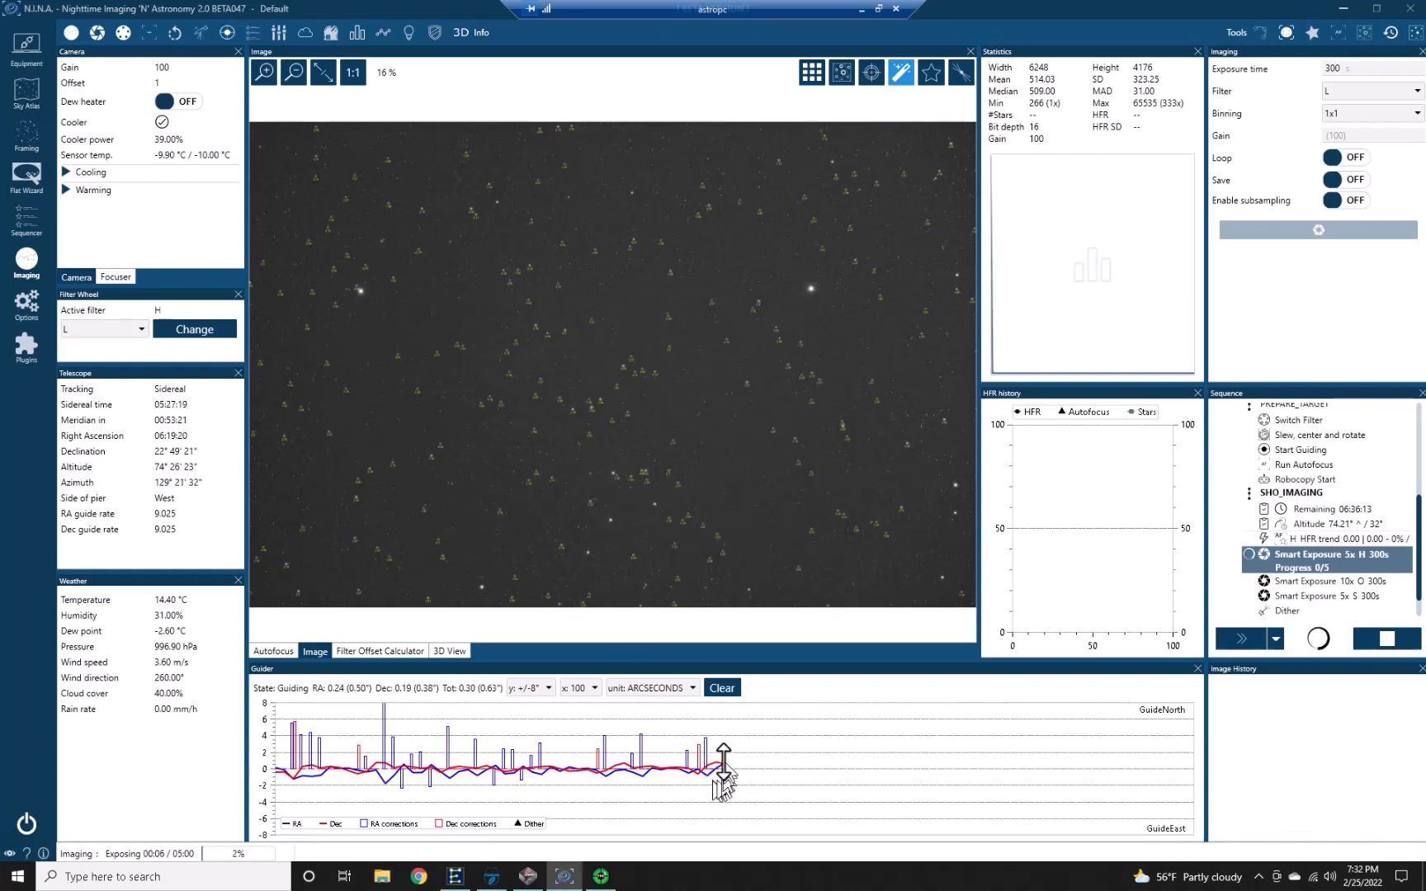
pyautogui.moveTo(796, 740)
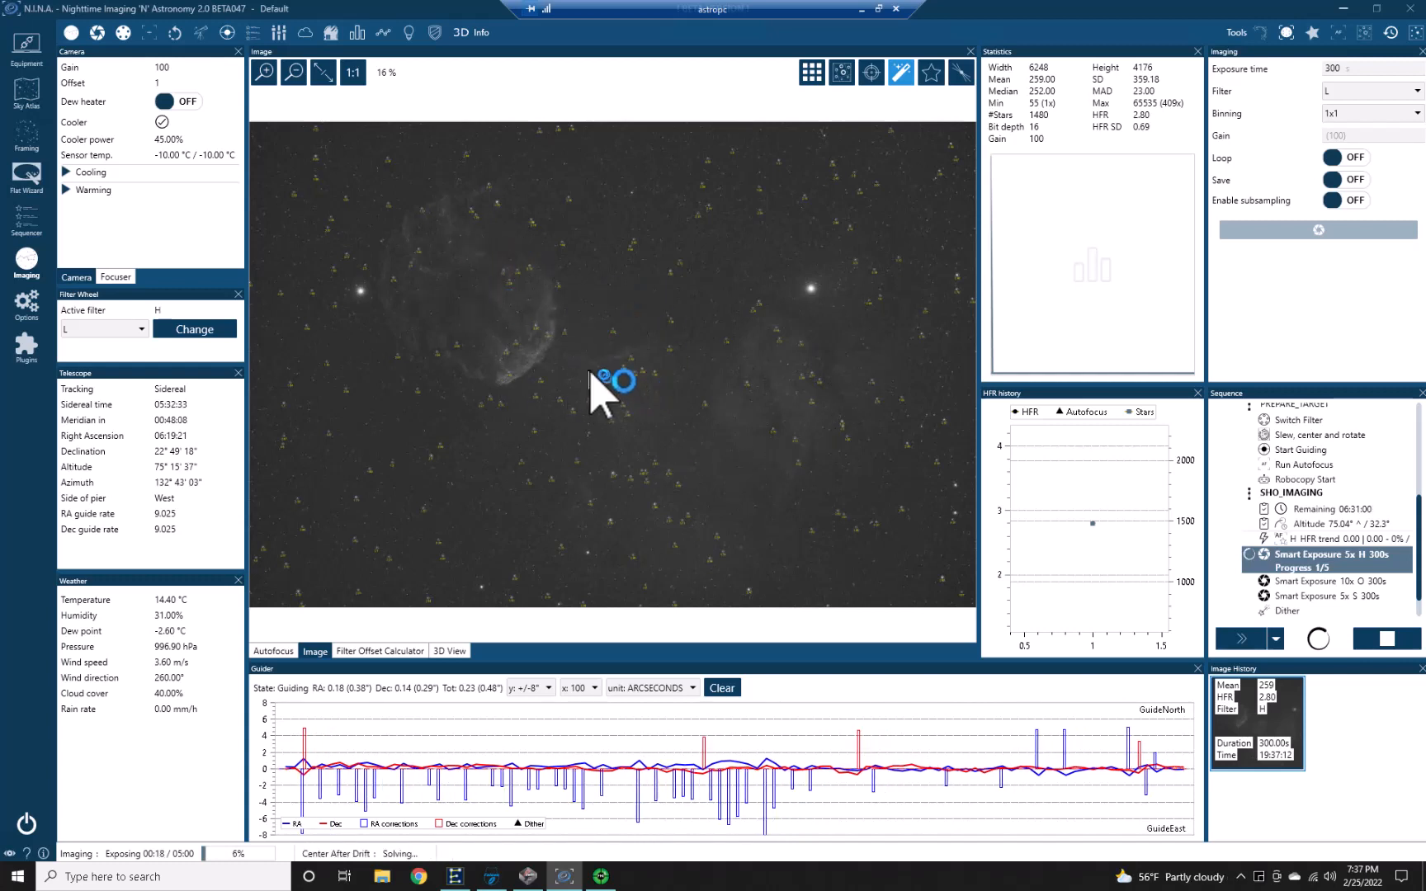
pyautogui.moveTo(600, 477)
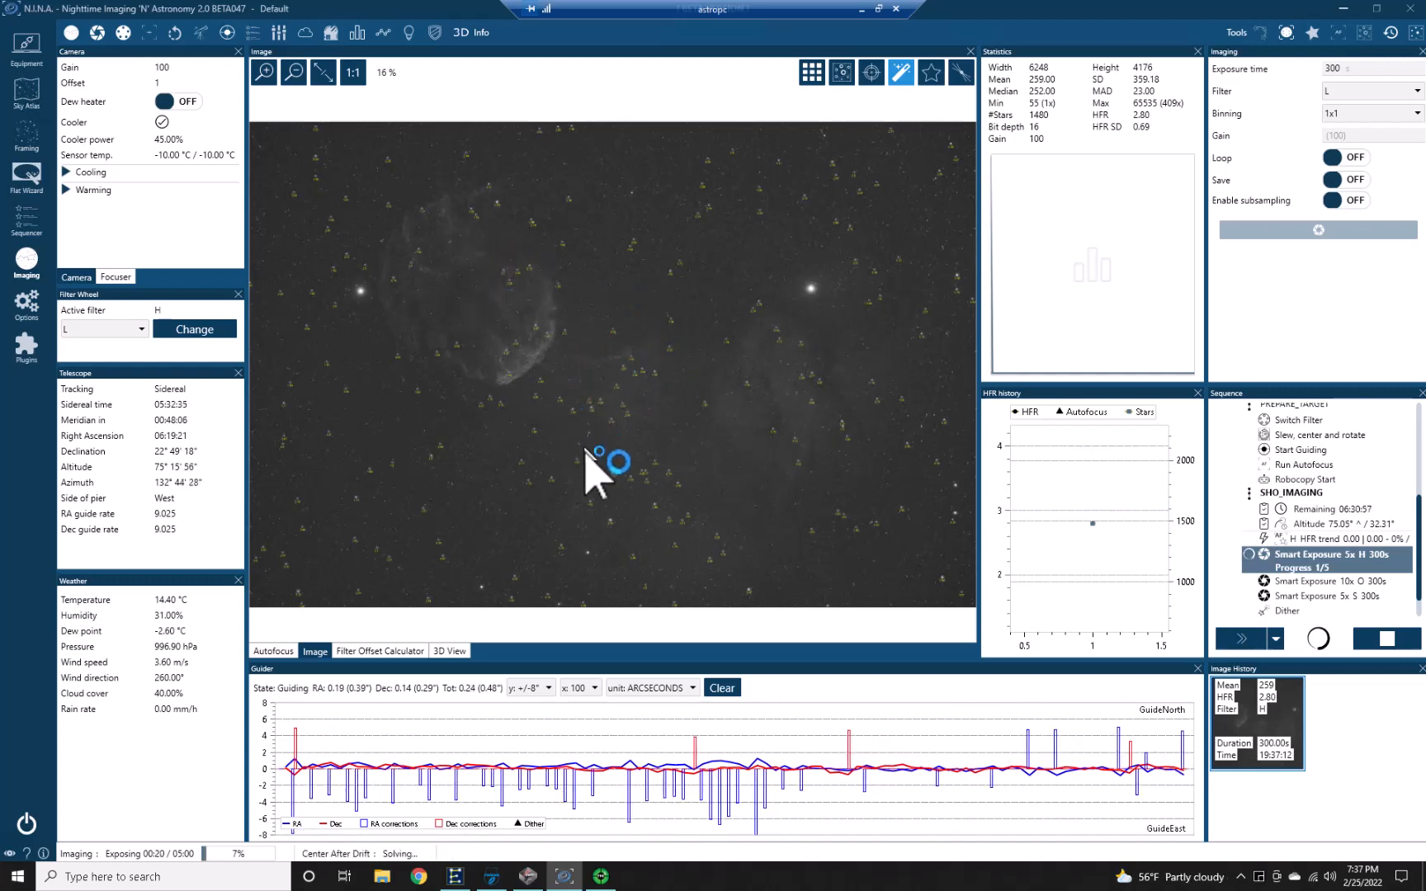
pyautogui.moveTo(837, 377)
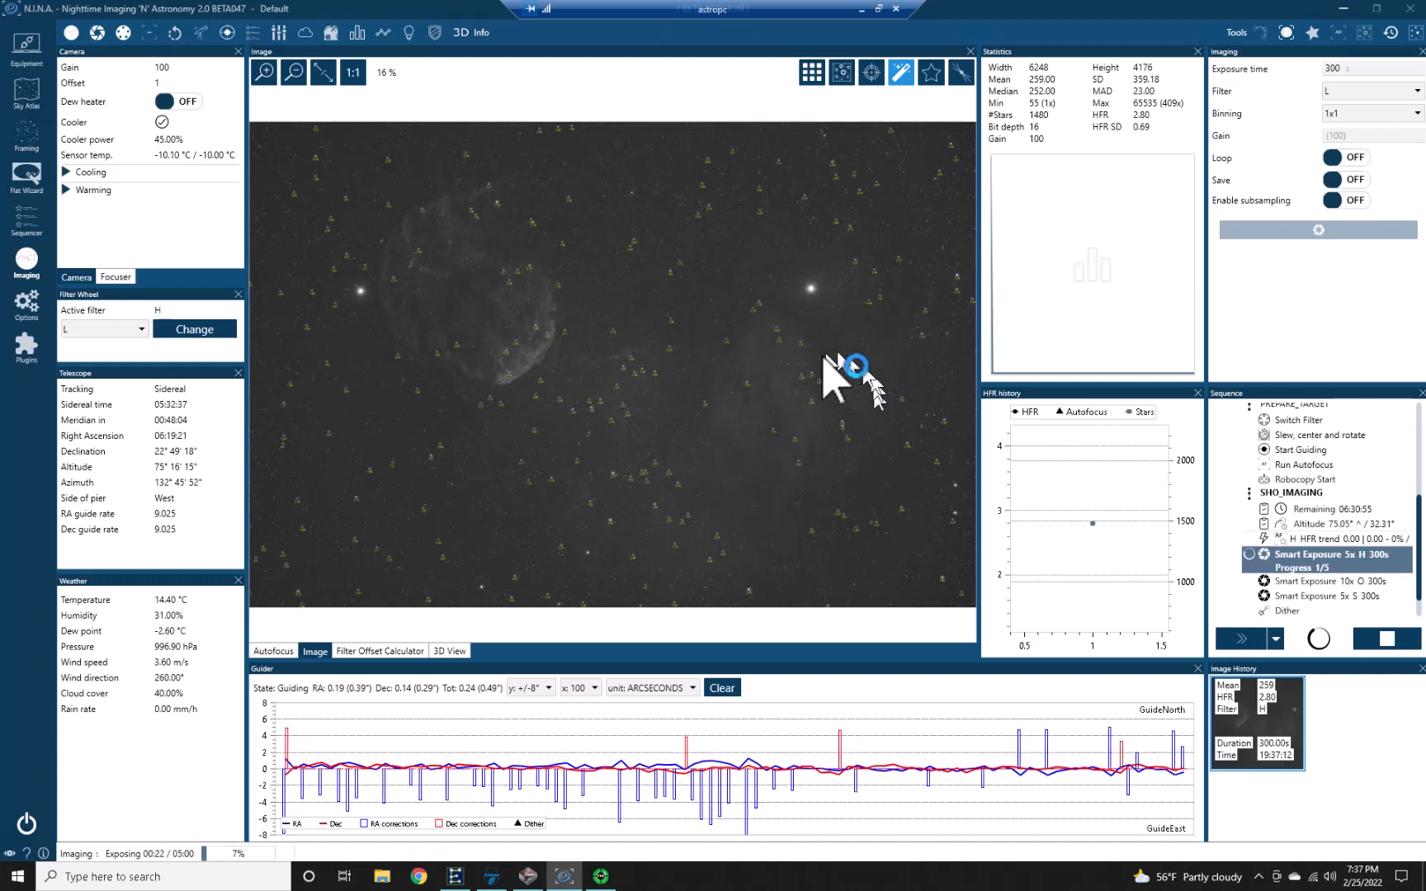
pyautogui.moveTo(474, 233)
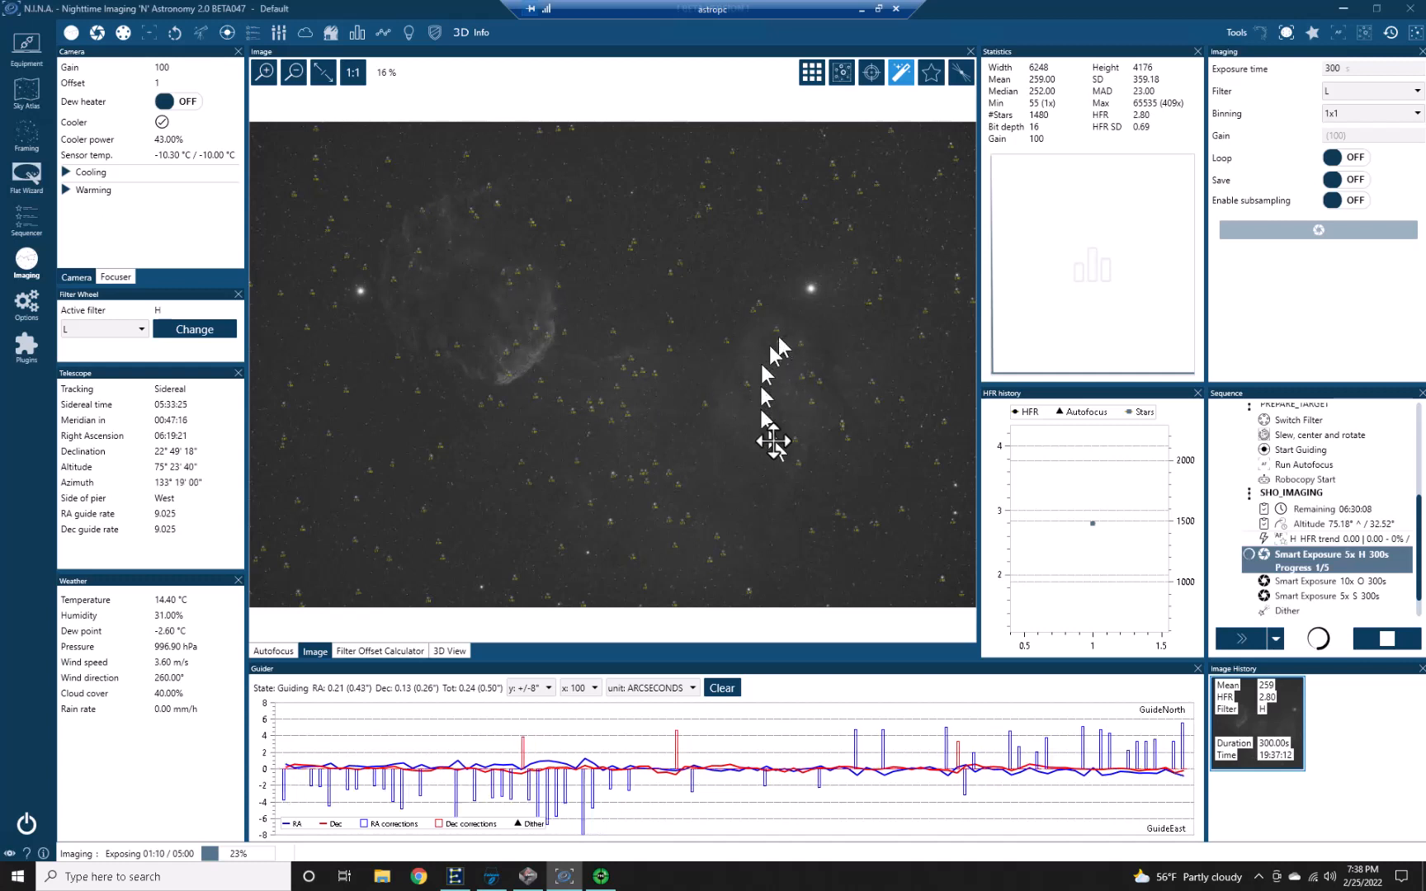
pyautogui.moveTo(710, 440)
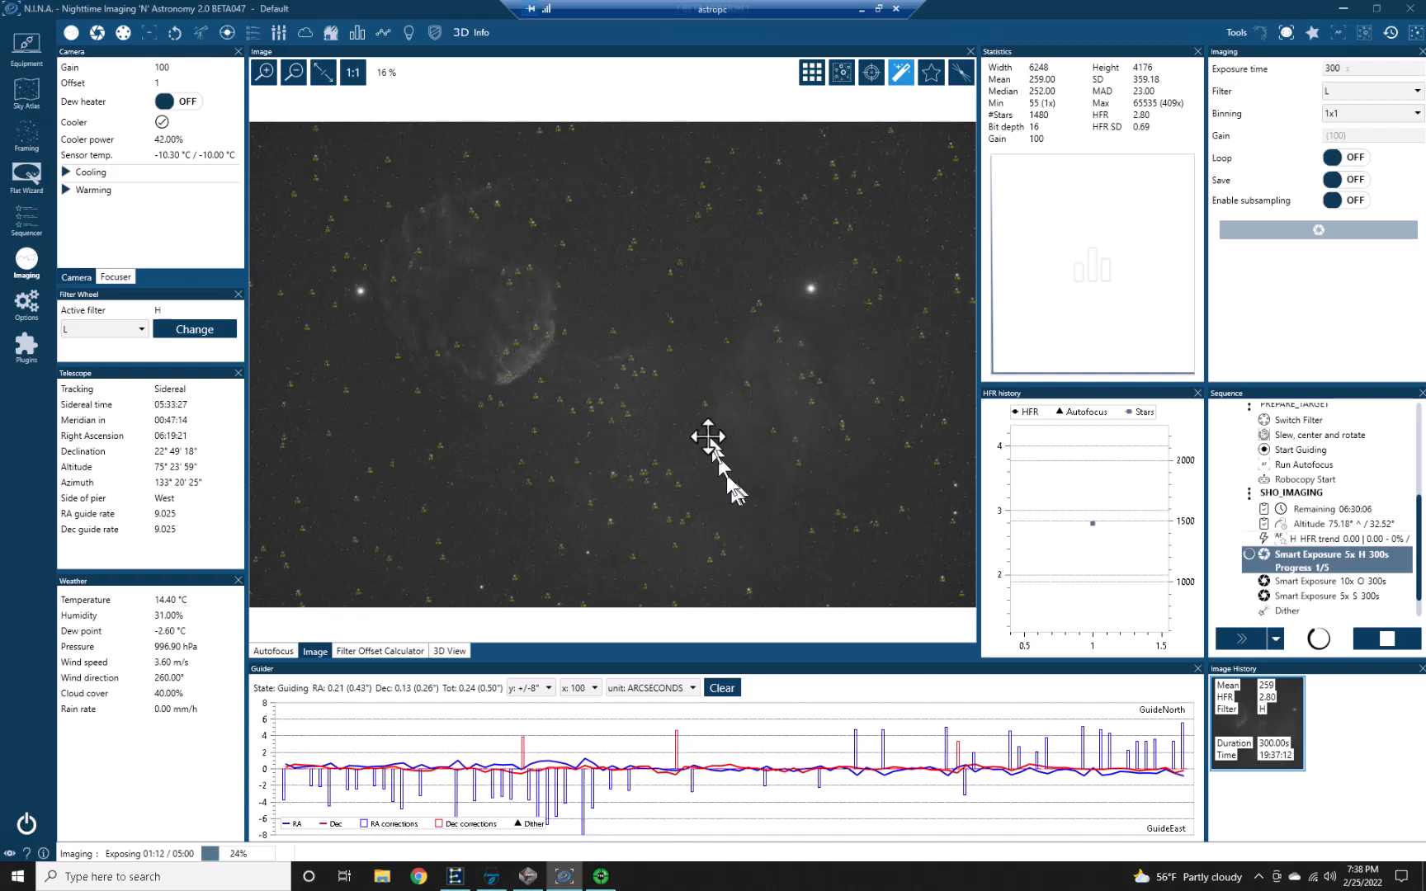